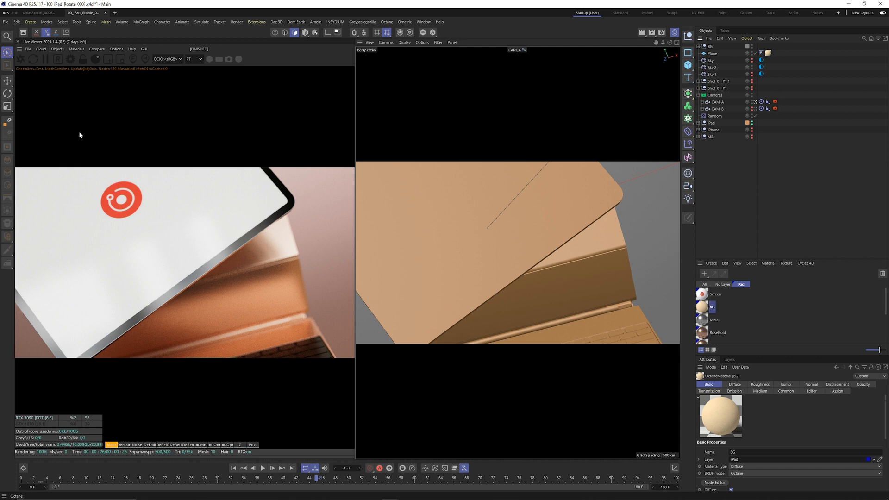
mouse_move(82, 148)
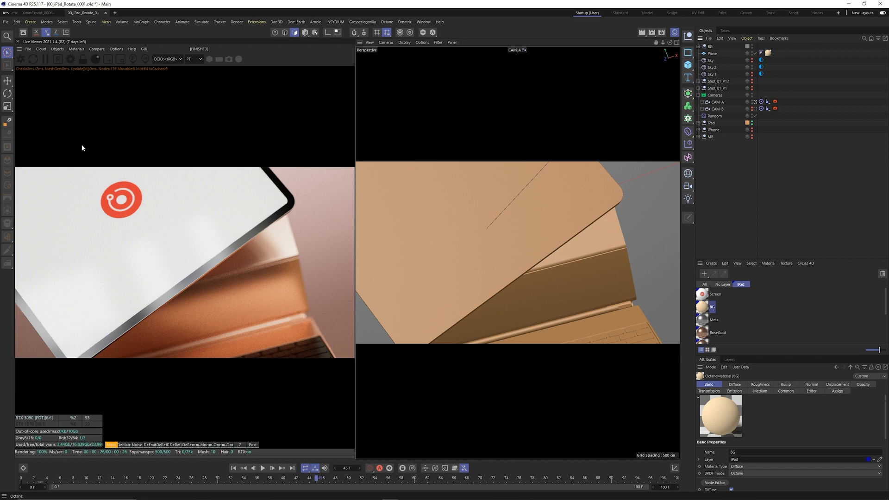
mouse_move(82, 223)
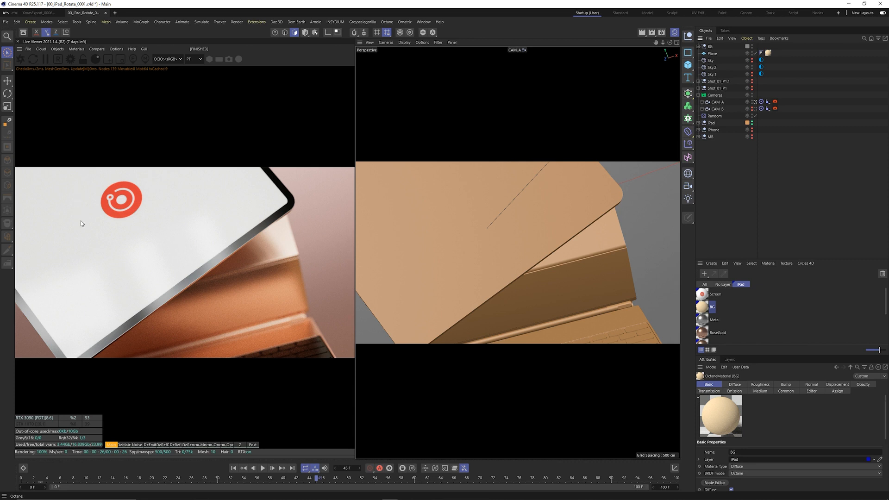
mouse_move(128, 446)
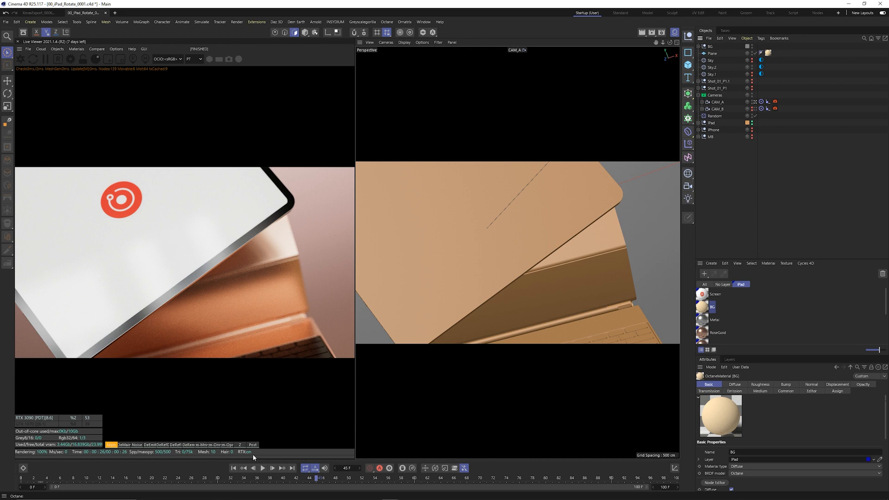
mouse_move(252, 458)
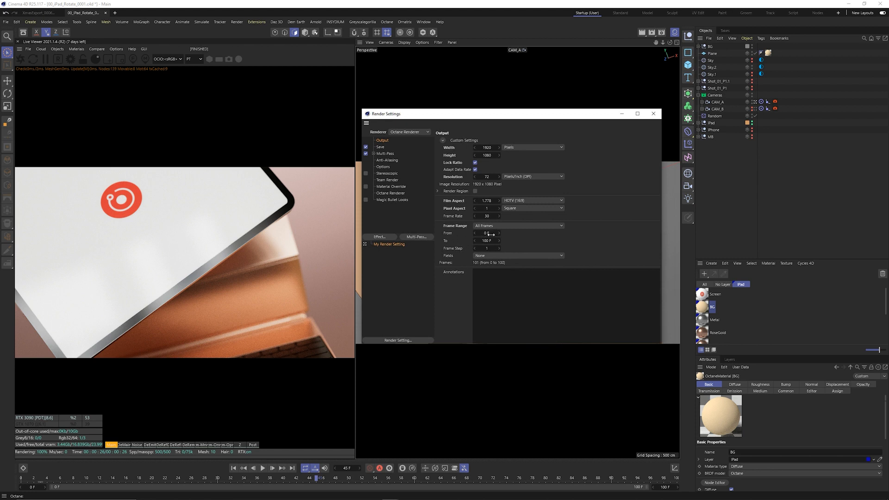
- Switch the frame range to Manual starting at frame 0, rendering frames 0-100
click(486, 233)
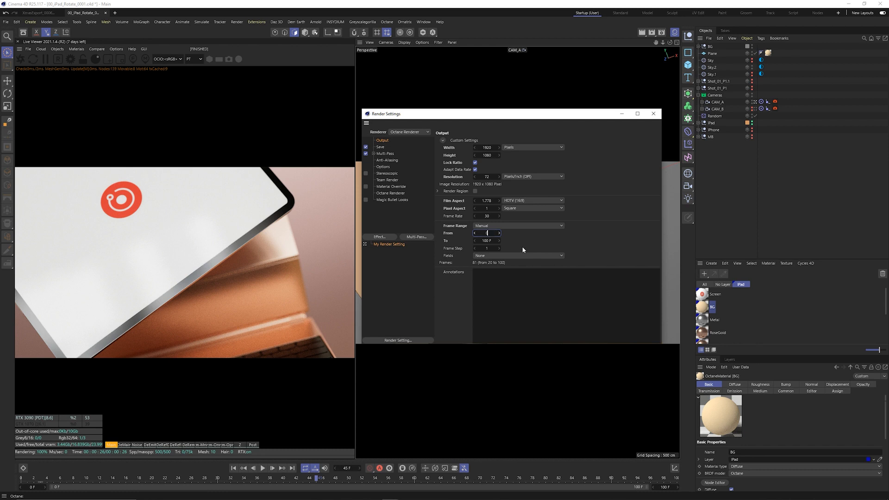
text(0 F)
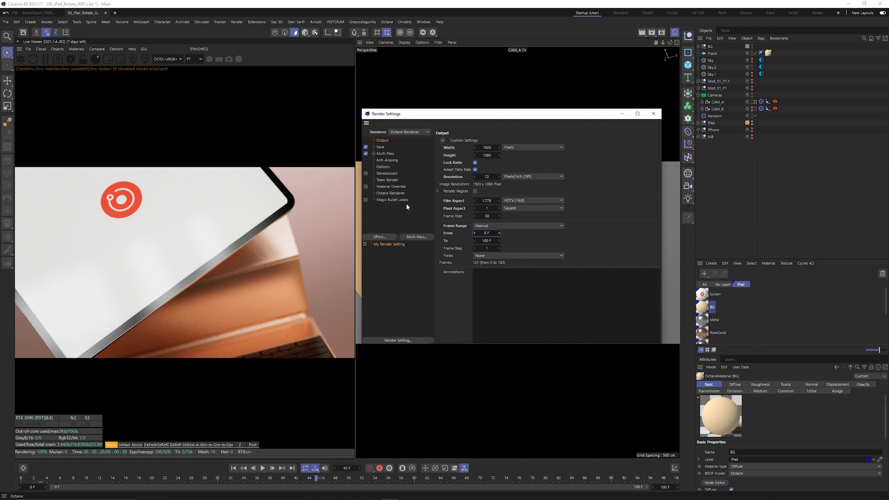
mouse_move(390, 198)
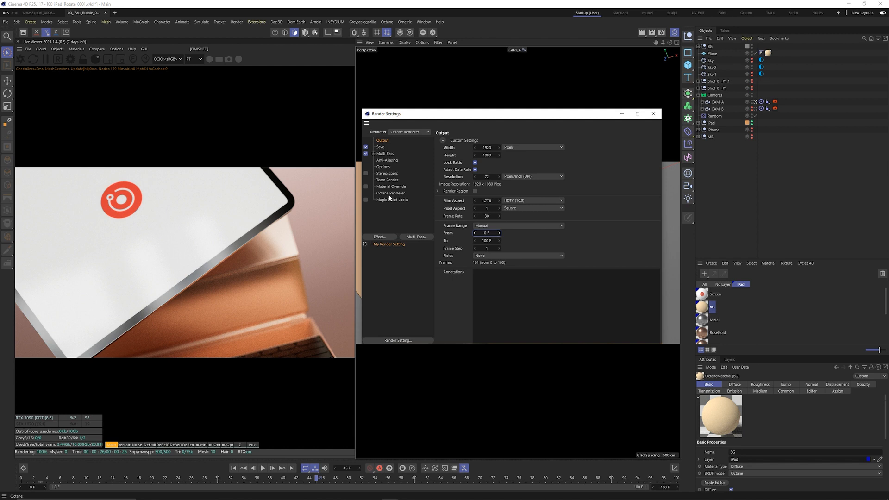
- Show the Octane Renderer settings with the ORBX exporter section expanded
click(390, 192)
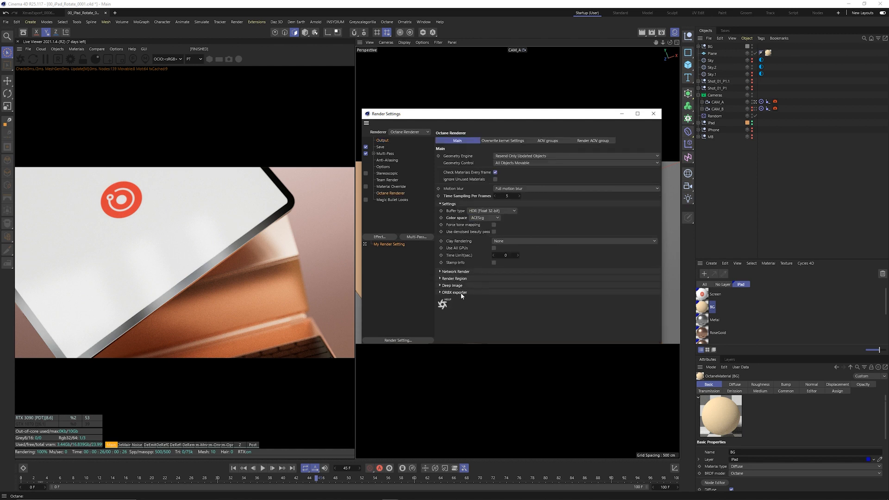
click(454, 293)
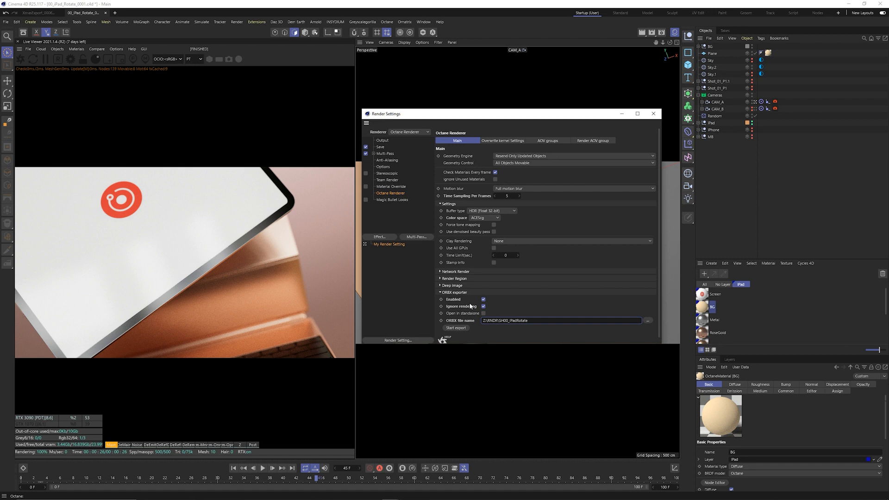
mouse_move(470, 306)
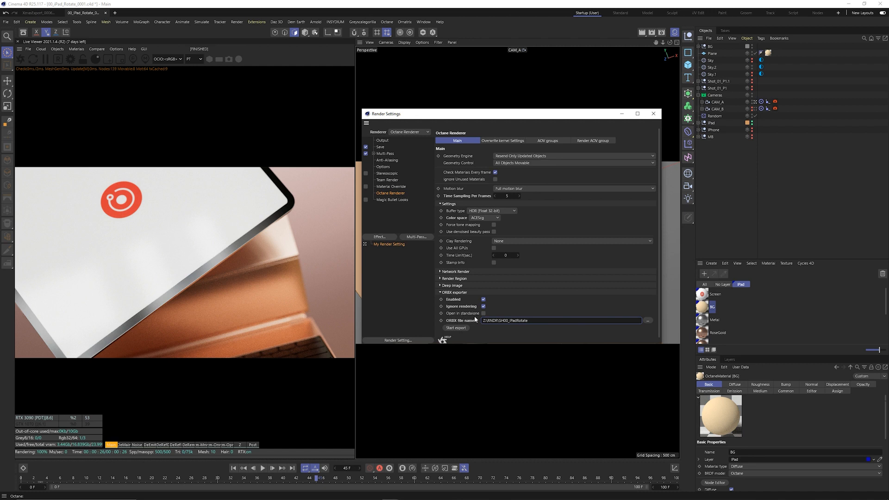
mouse_move(517, 313)
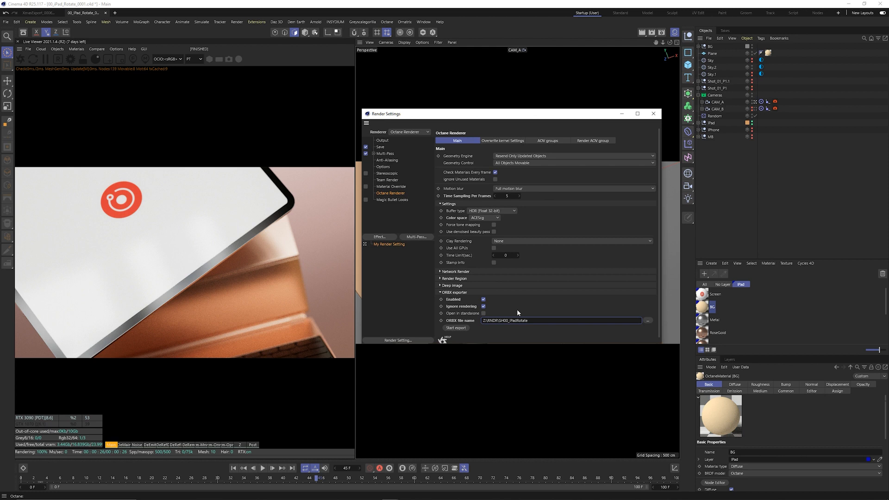
mouse_move(517, 312)
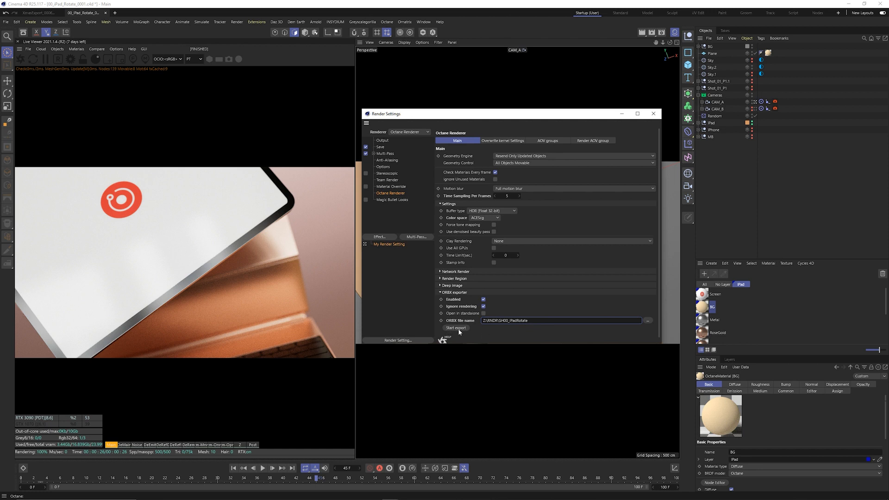
mouse_move(602, 277)
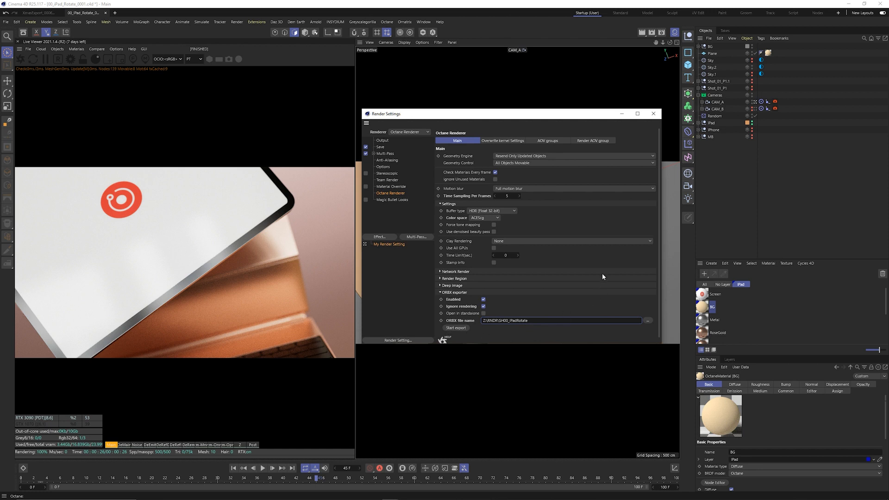
click(592, 140)
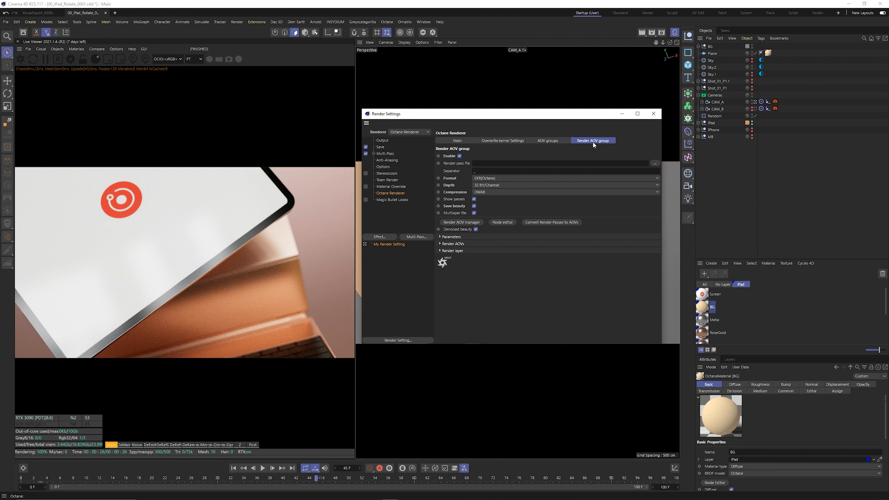
mouse_move(468, 175)
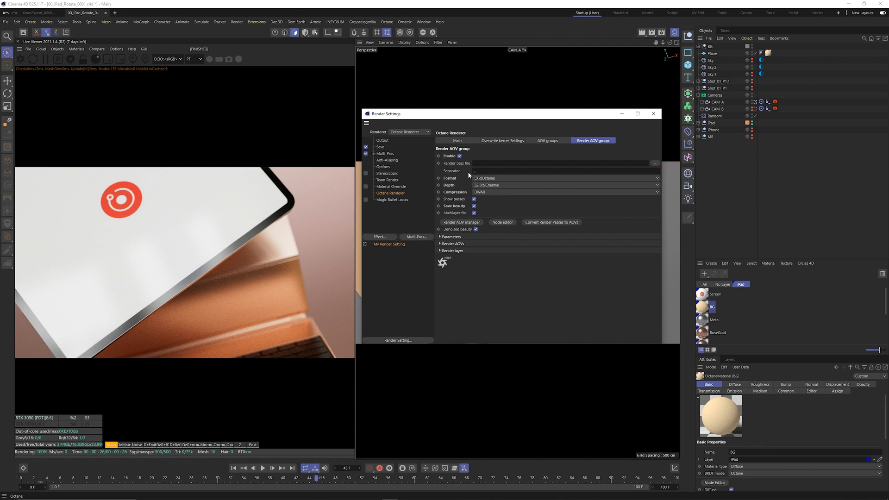
click(453, 243)
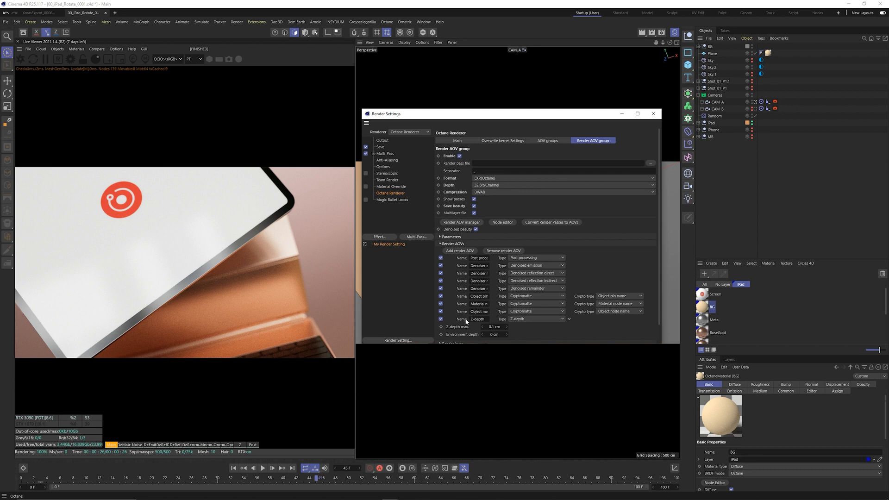
click(457, 141)
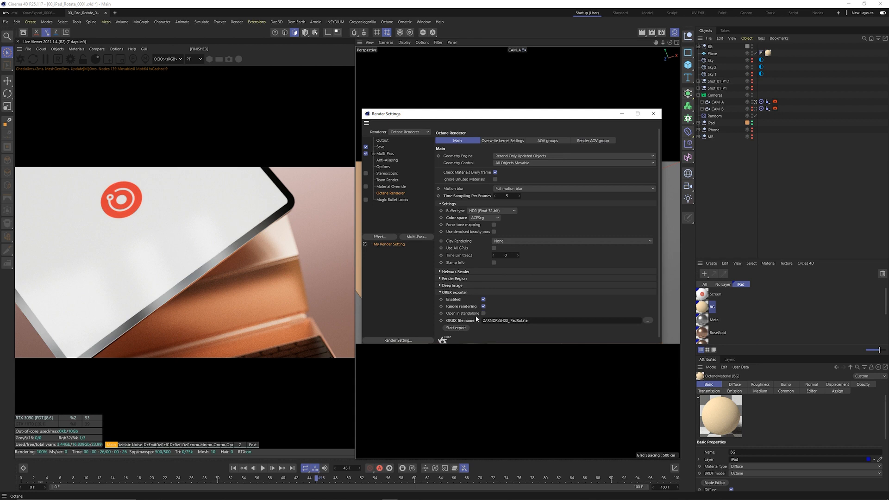
- Start the ORBX export and accept the no-render-file-name warning with Yes
click(455, 327)
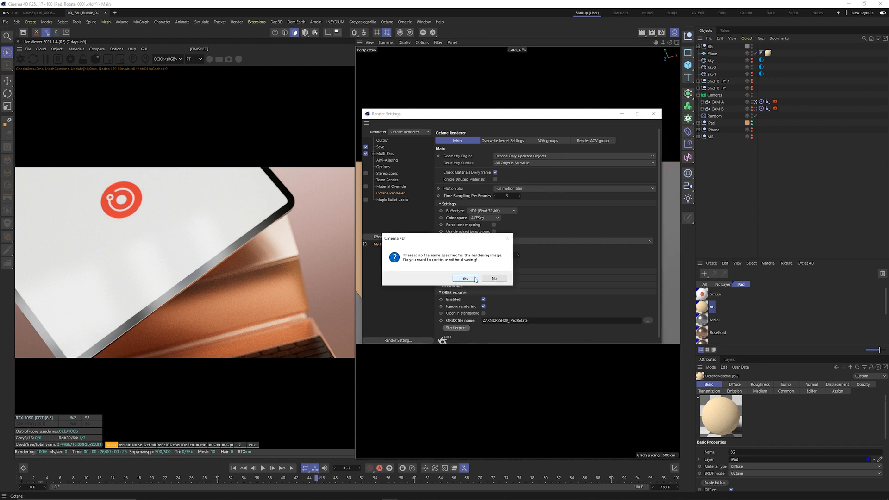
click(464, 279)
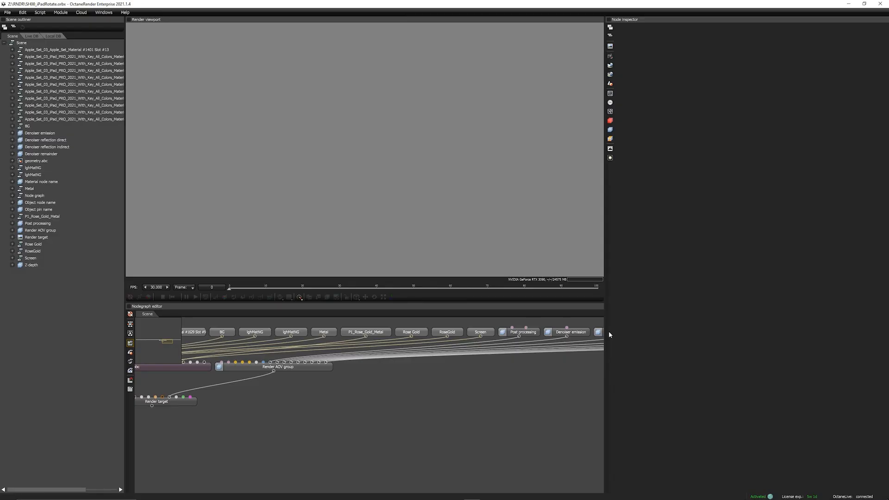
mouse_move(93, 42)
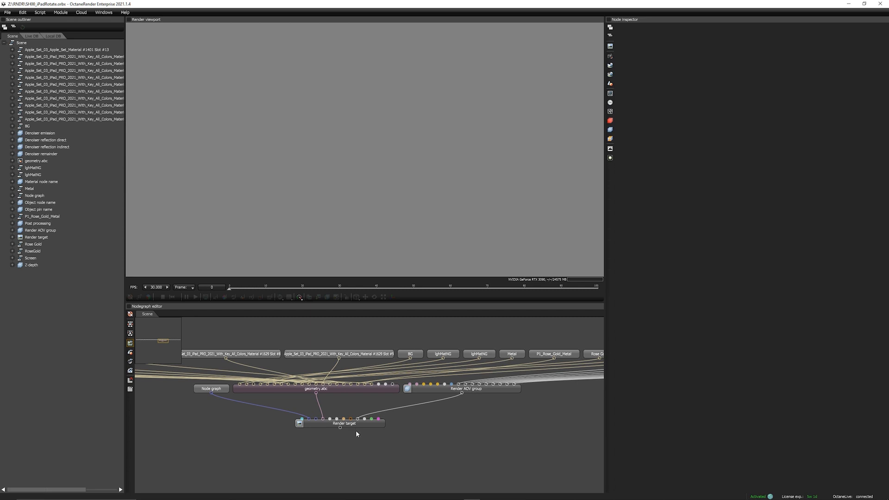
mouse_move(349, 426)
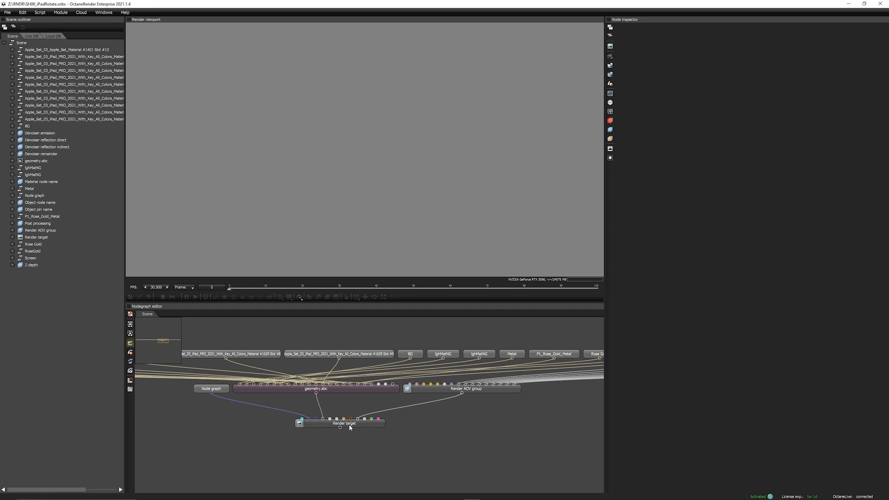
- Select the Render target node in the Nodegraph to inspect its wiring
click(340, 423)
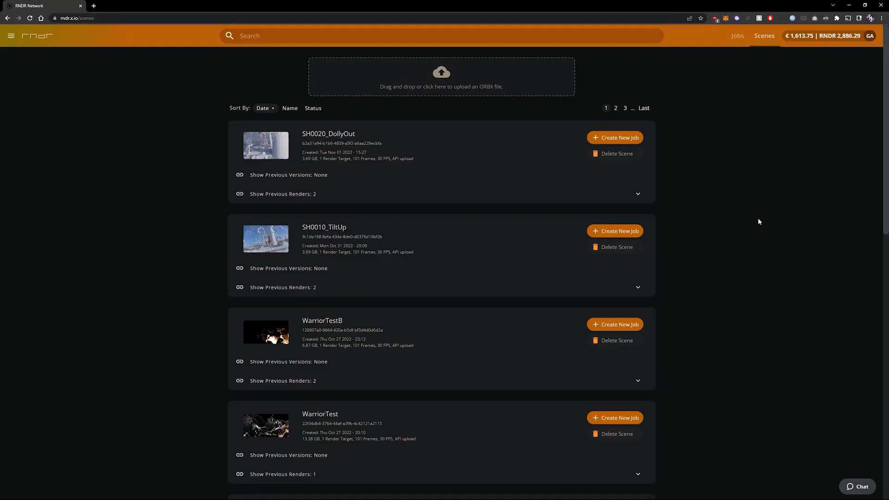
- Drop SH00_iPadRotate.orbx onto the rndr.io Scenes upload area
drag(83, 372, 441, 77)
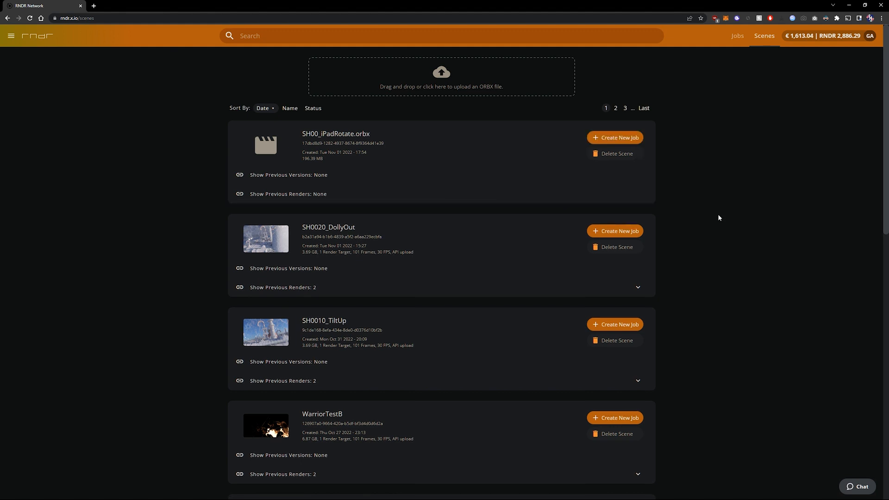
mouse_move(726, 218)
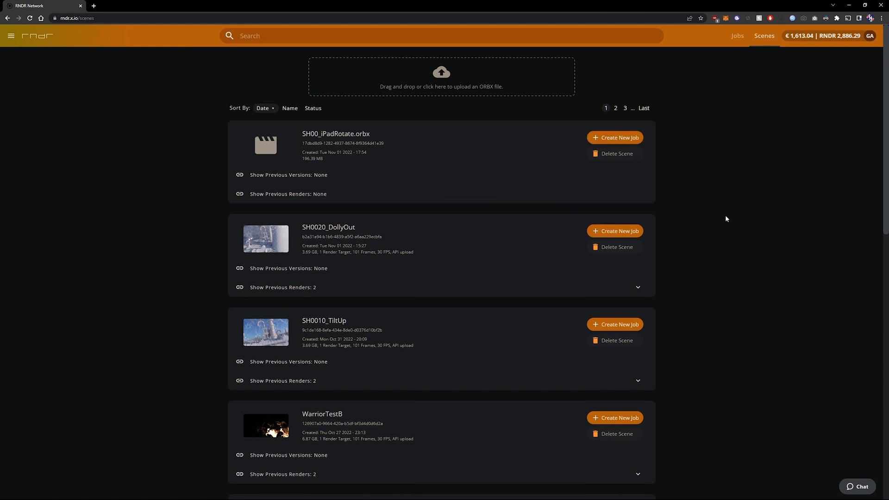
- Start a new render job for SH00_iPadRotate using engine version 2021.1.4
click(615, 137)
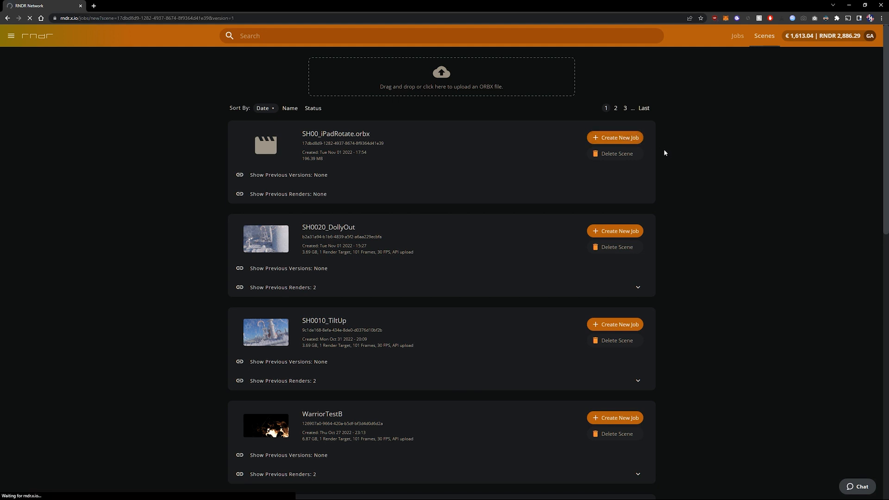
click(614, 137)
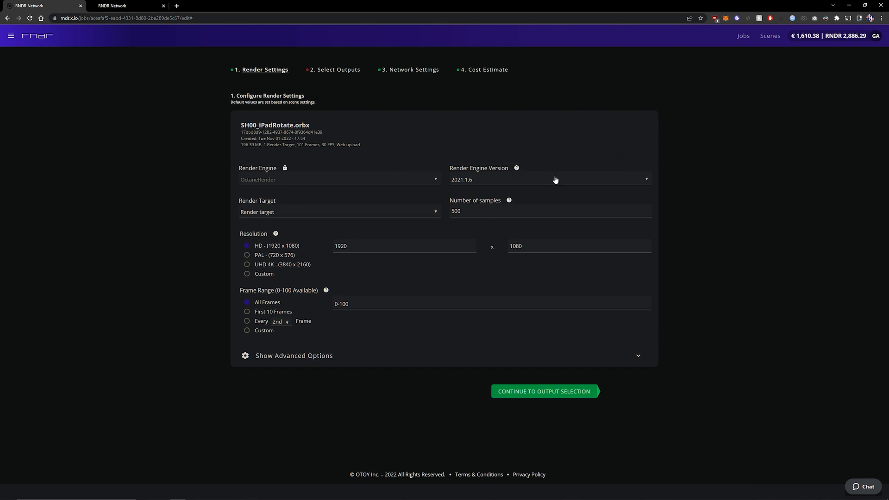
click(548, 179)
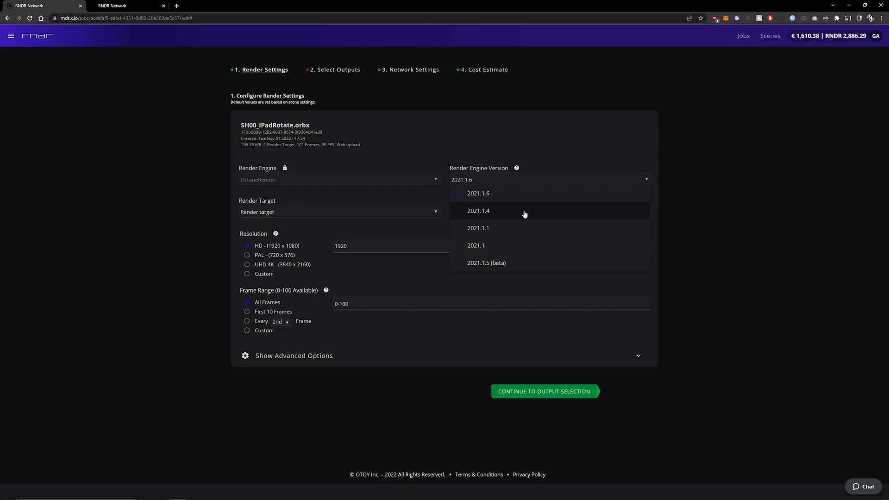
mouse_move(527, 214)
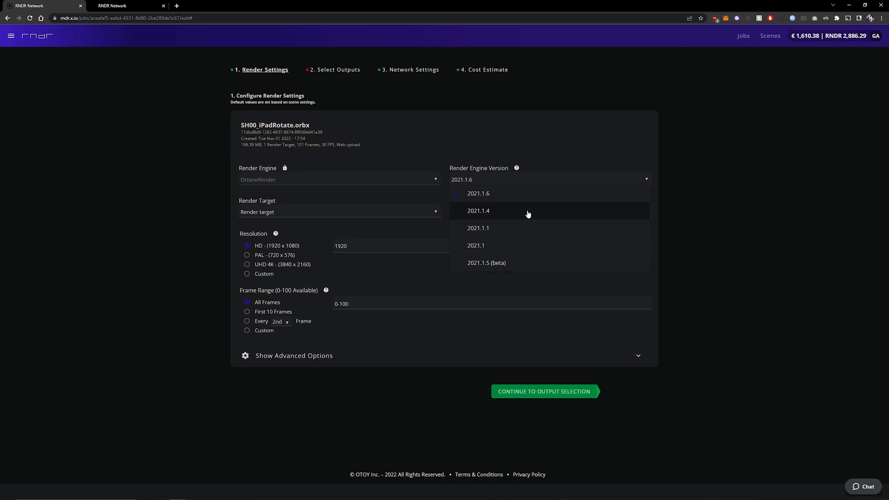
mouse_move(499, 232)
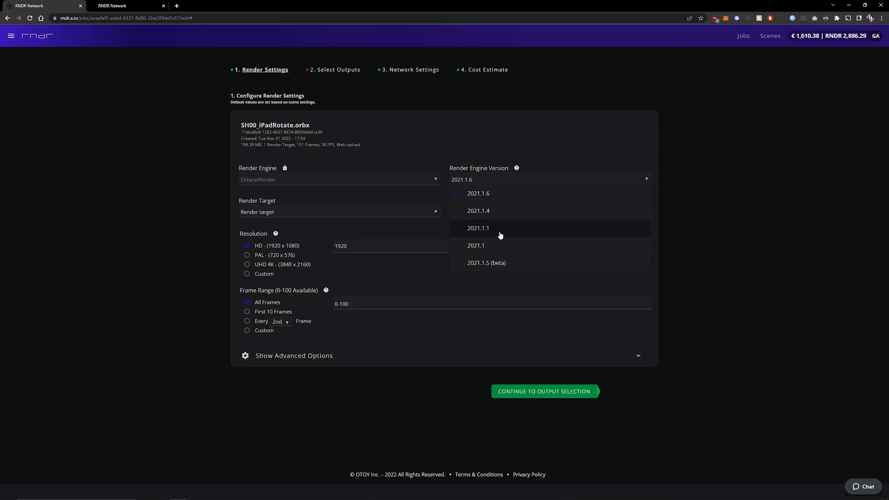
mouse_move(499, 210)
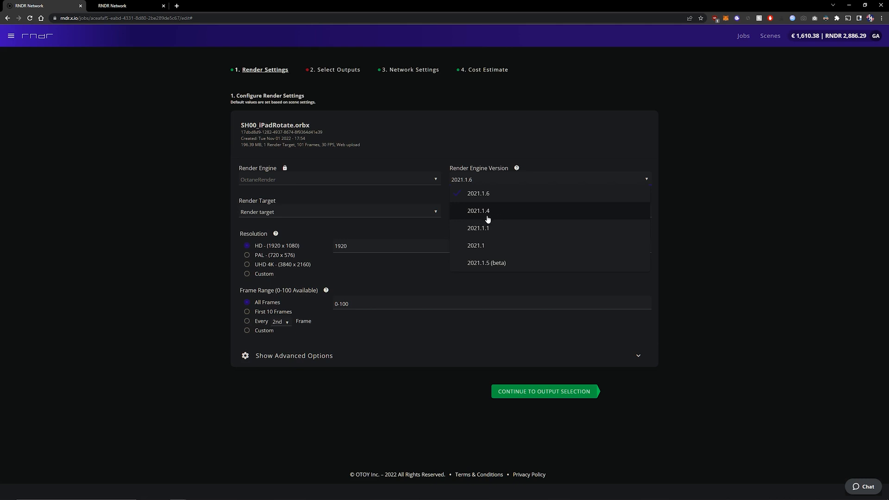
click(477, 210)
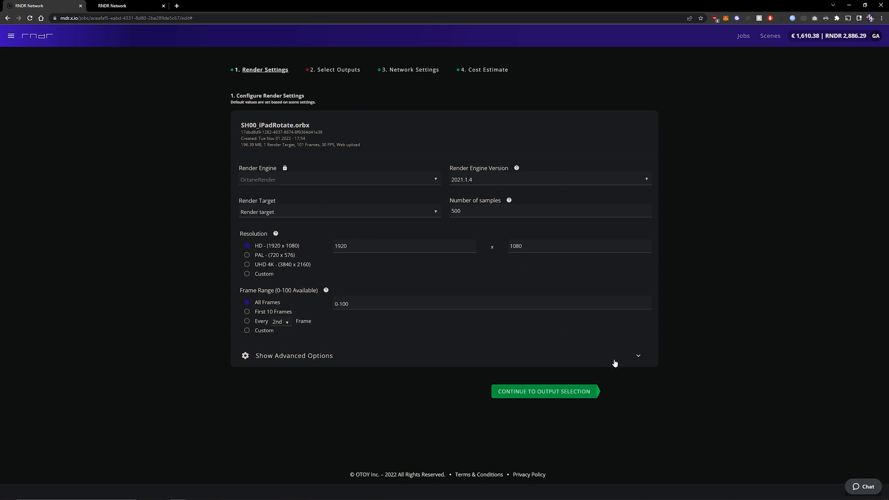
- Expand the advanced render options, then continue to the Select Outputs step
click(294, 355)
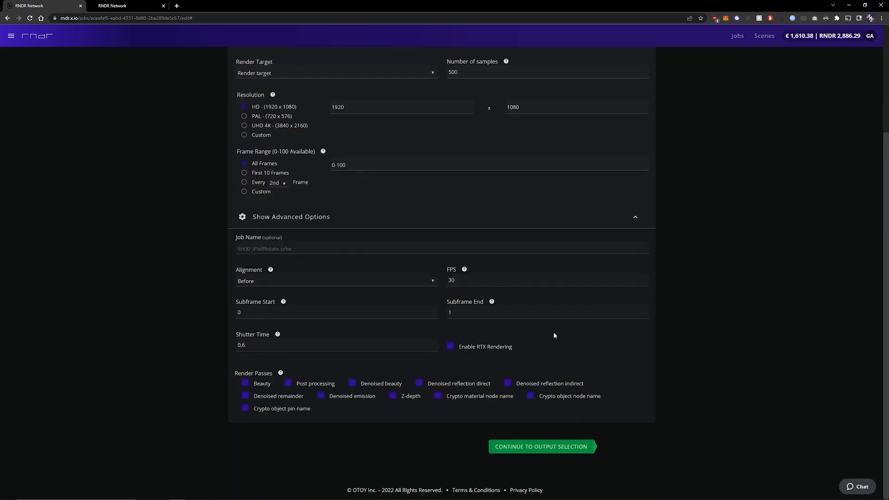
mouse_move(541, 339)
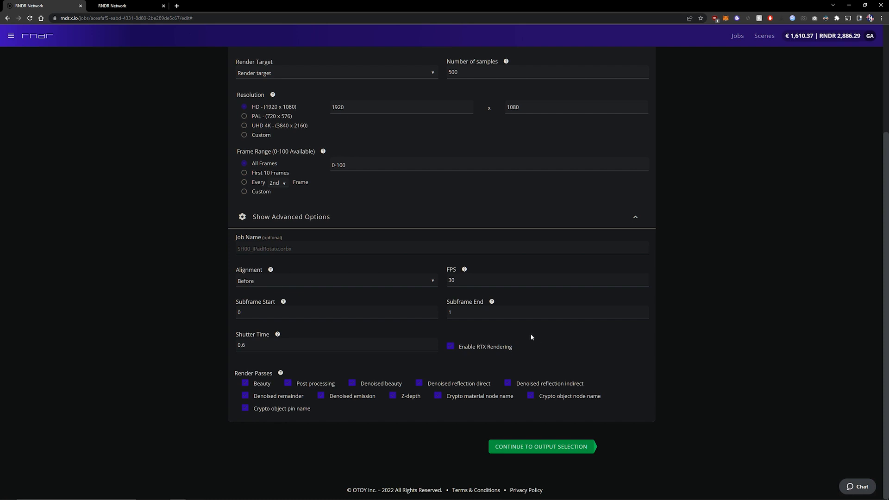
mouse_move(525, 351)
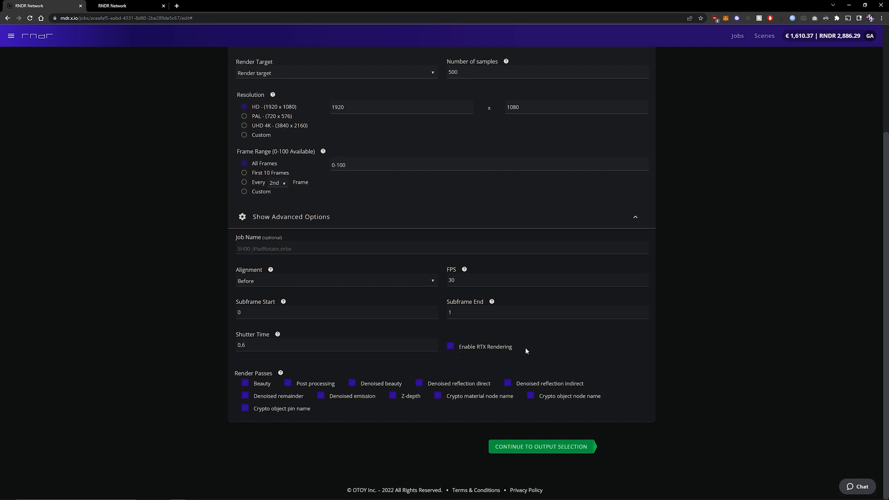
mouse_move(496, 353)
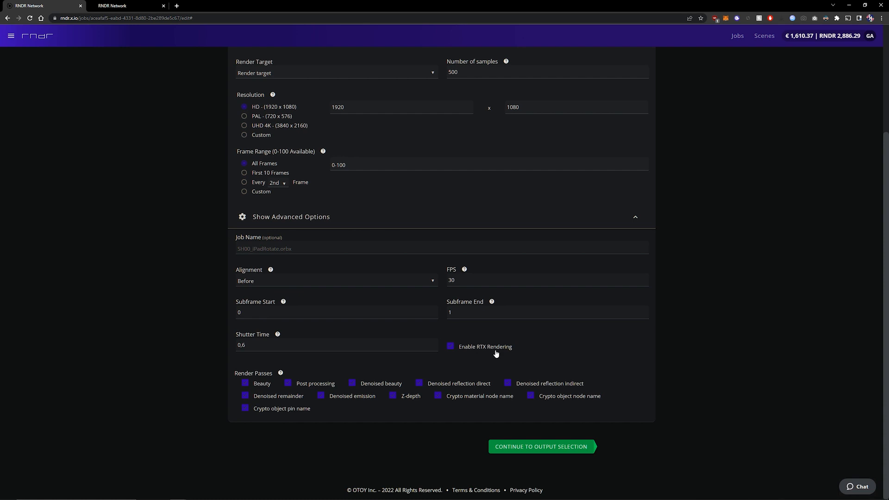
mouse_move(489, 354)
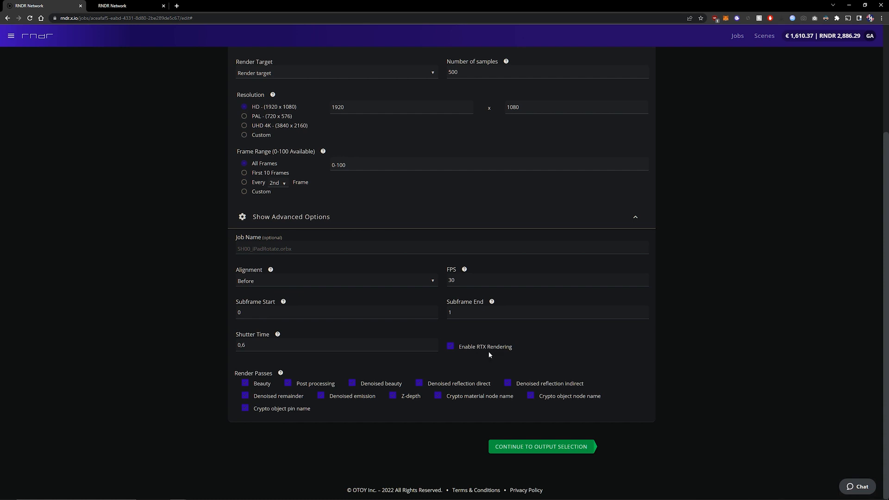
mouse_move(470, 353)
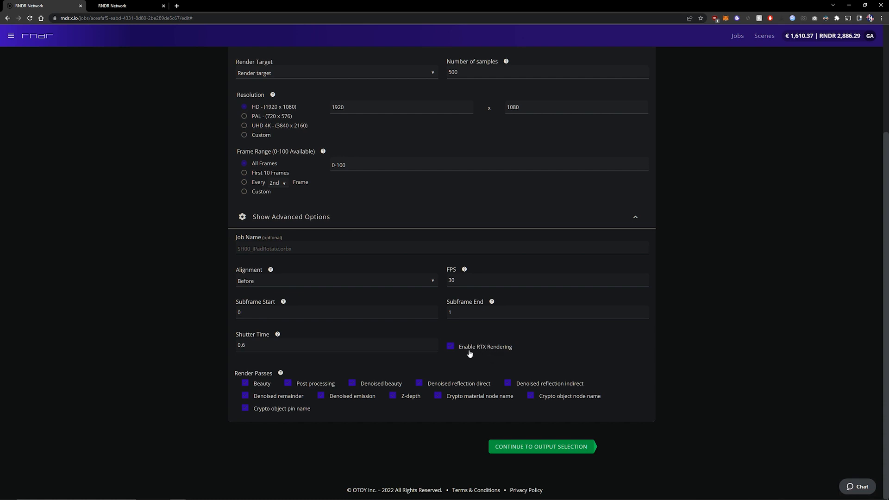
mouse_move(466, 354)
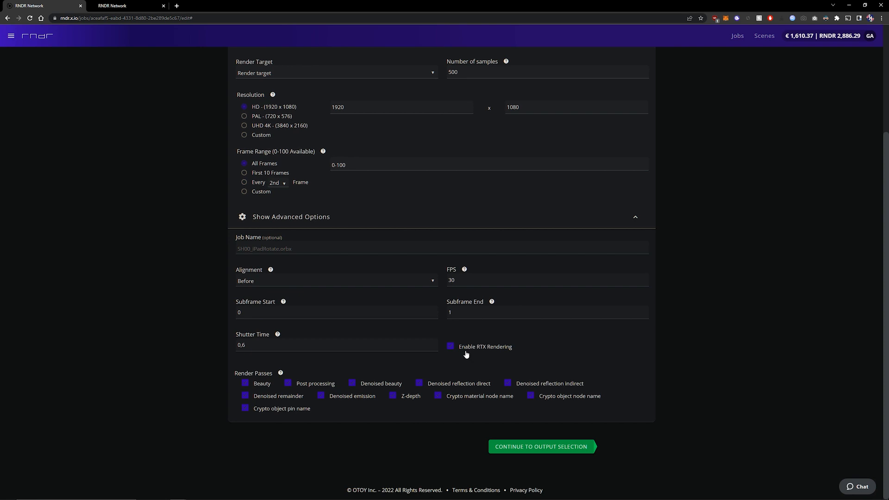
mouse_move(465, 355)
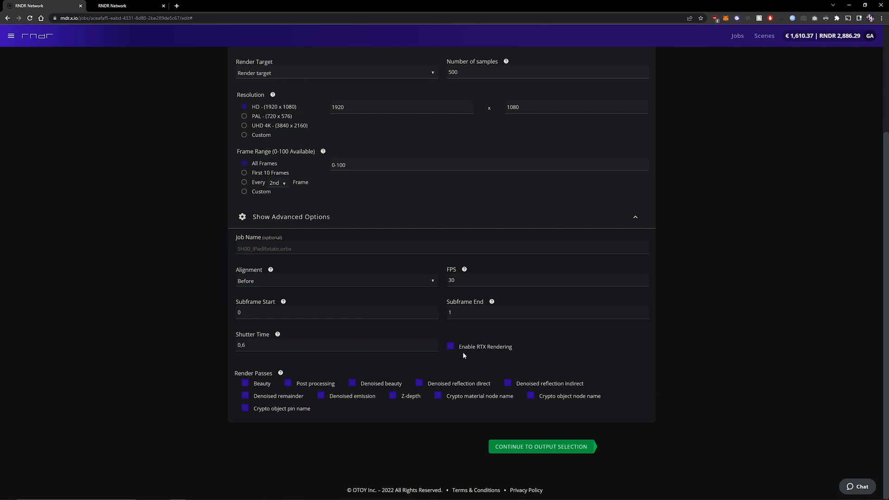
mouse_move(475, 352)
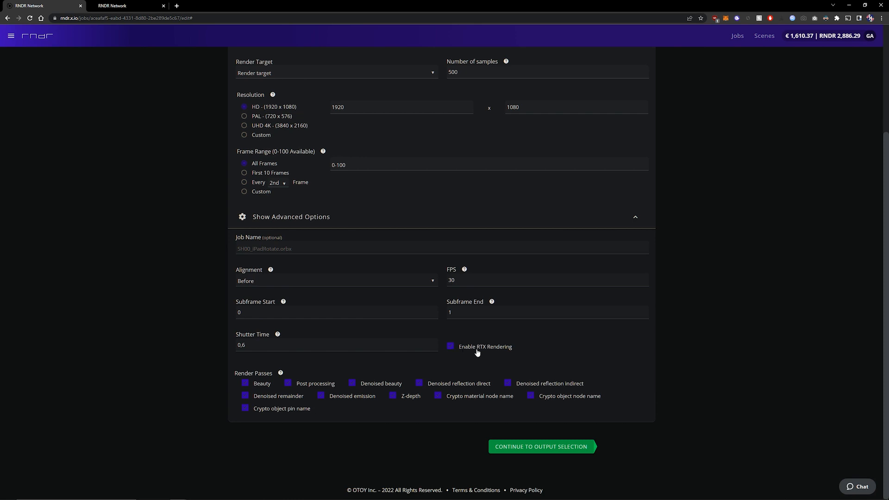
mouse_move(473, 352)
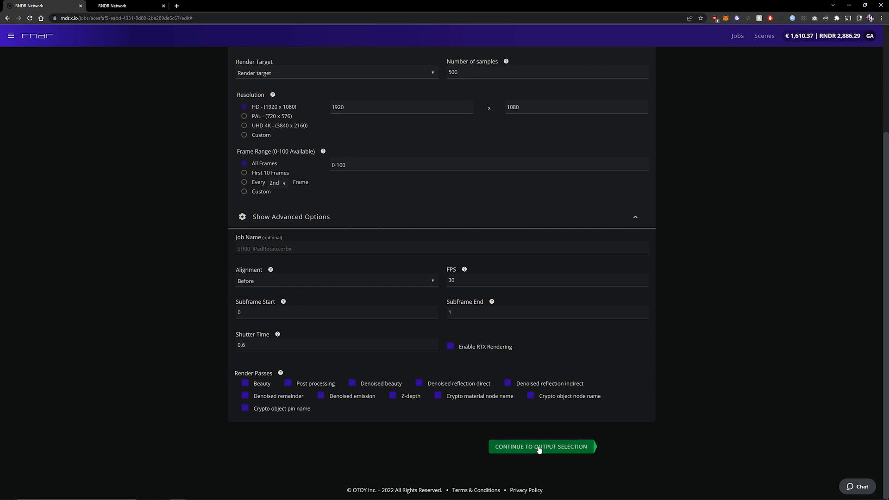
click(540, 446)
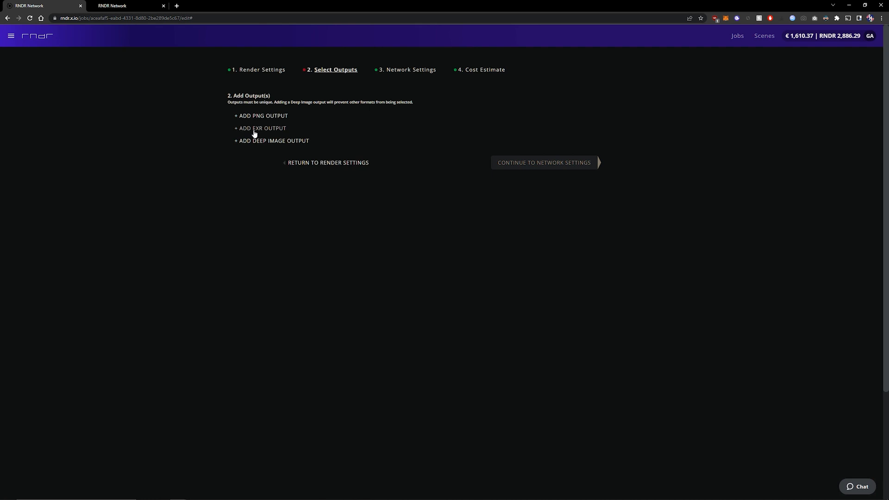
- Add a 16-bit EXR output with DWAA compression, ACESCG colour space and Multilayer ticked
click(262, 128)
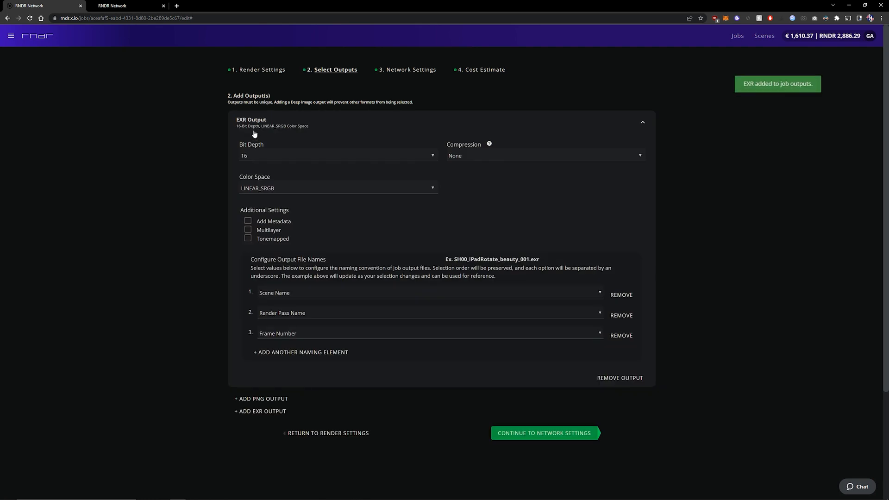
click(544, 155)
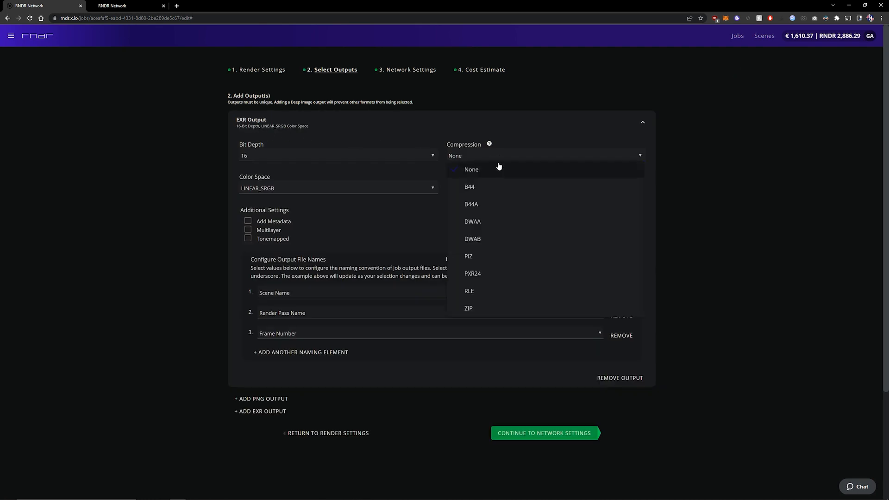
click(472, 221)
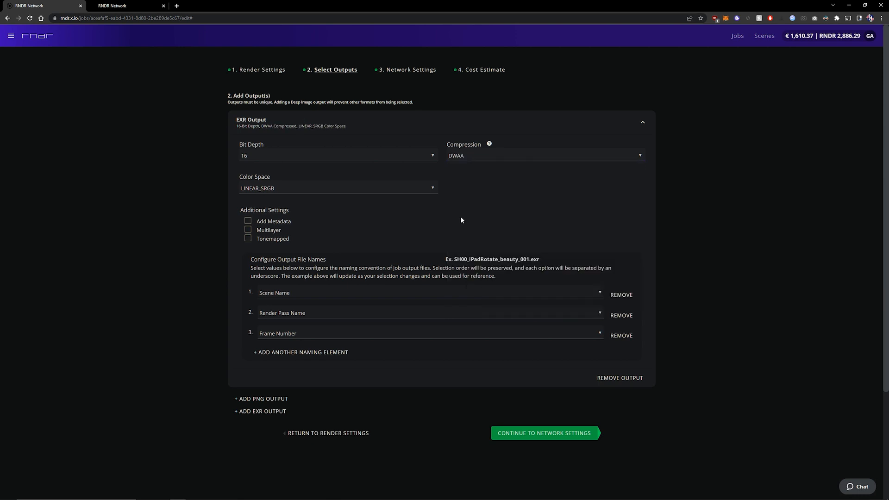
mouse_move(443, 218)
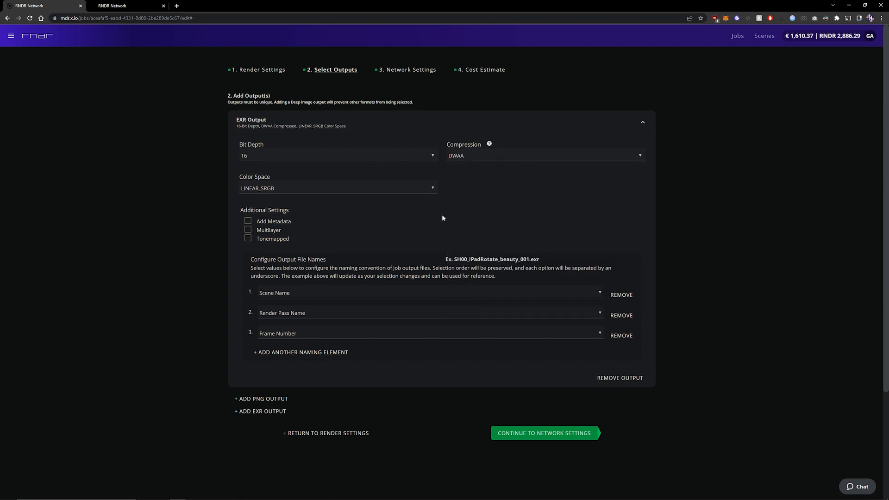
mouse_move(401, 218)
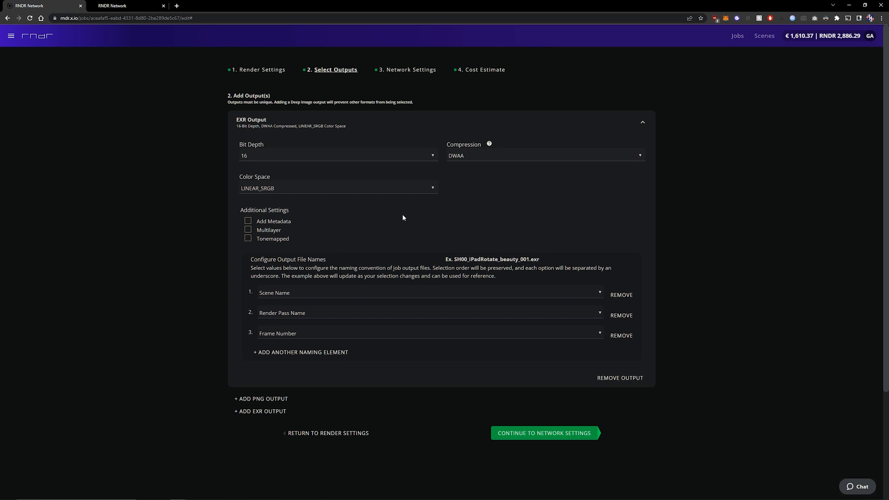
mouse_move(399, 206)
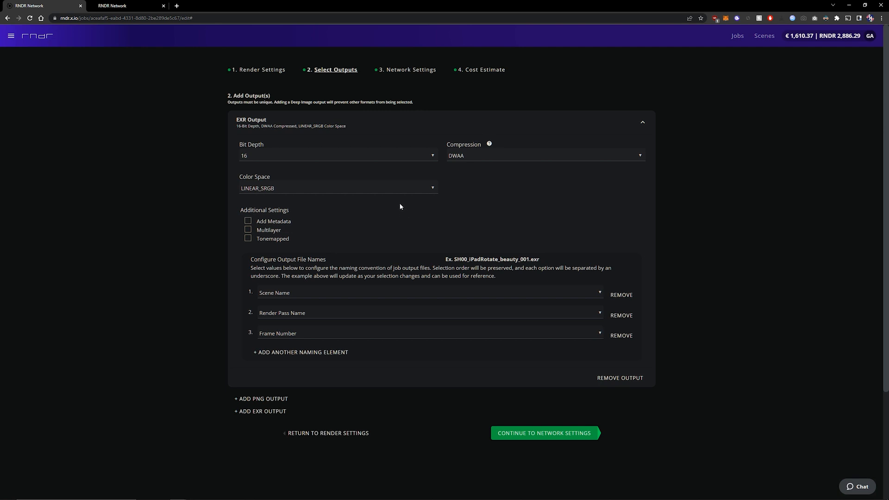
click(337, 188)
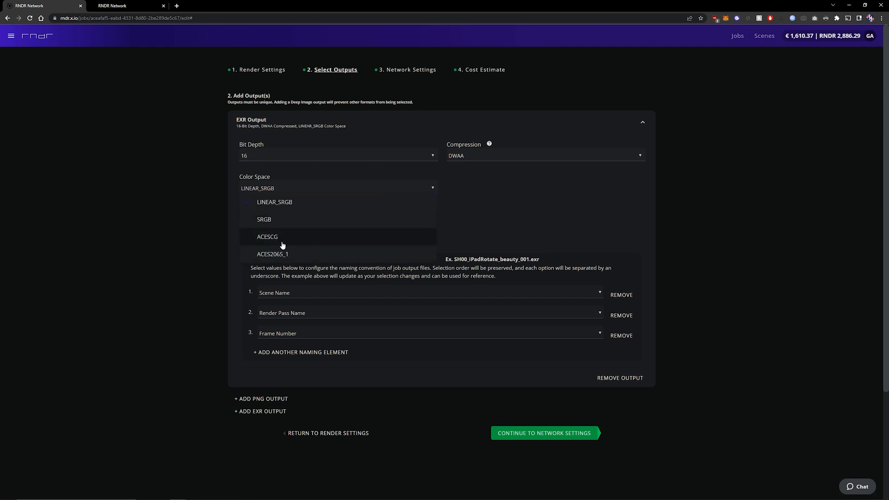
click(267, 236)
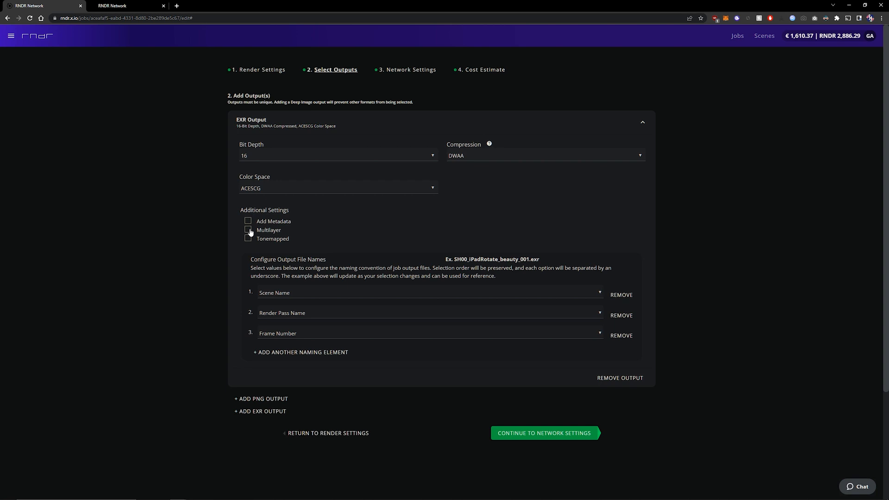
click(248, 230)
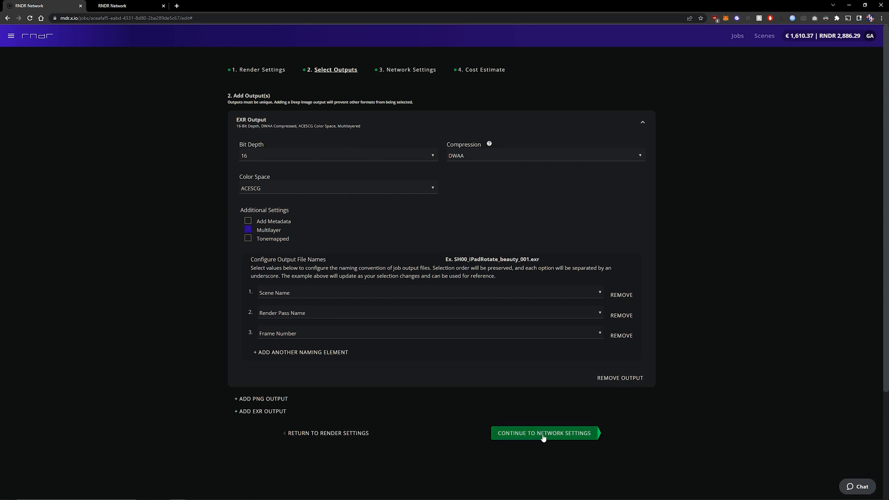
click(544, 433)
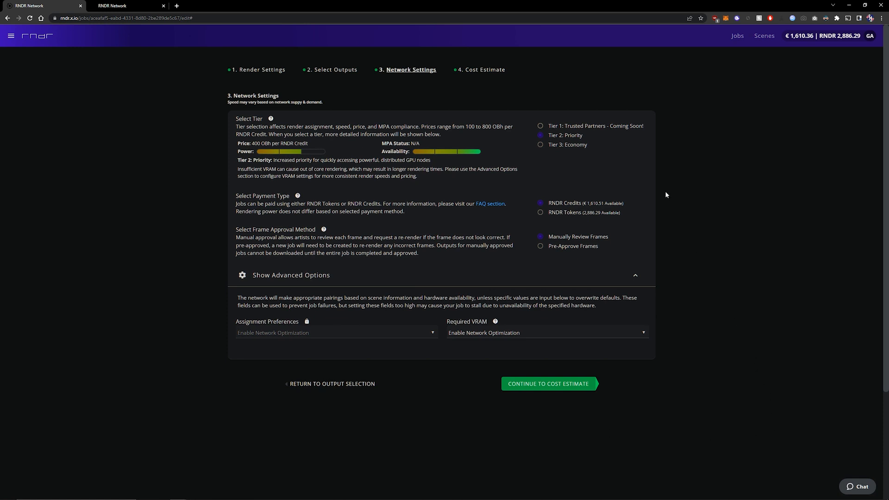
mouse_move(639, 205)
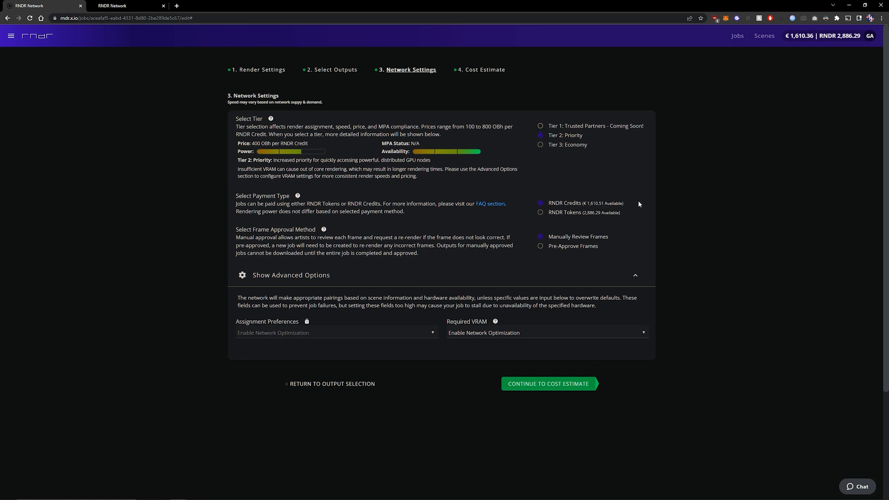
mouse_move(533, 208)
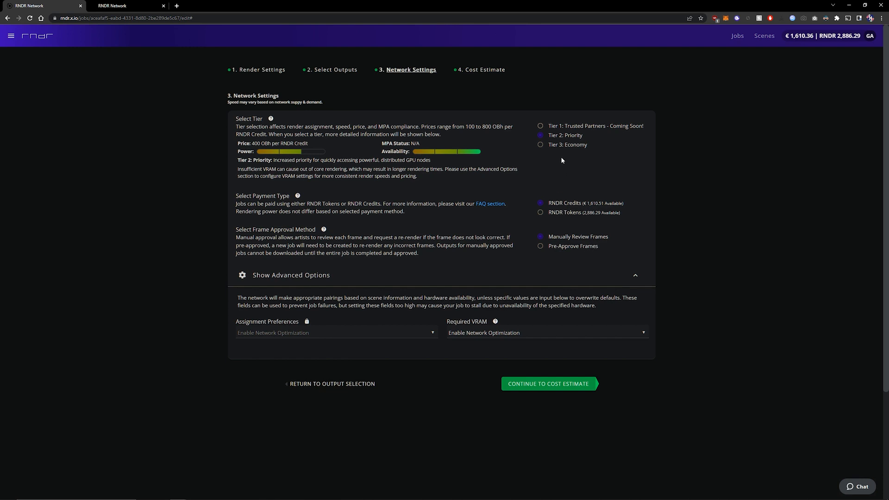
mouse_move(563, 153)
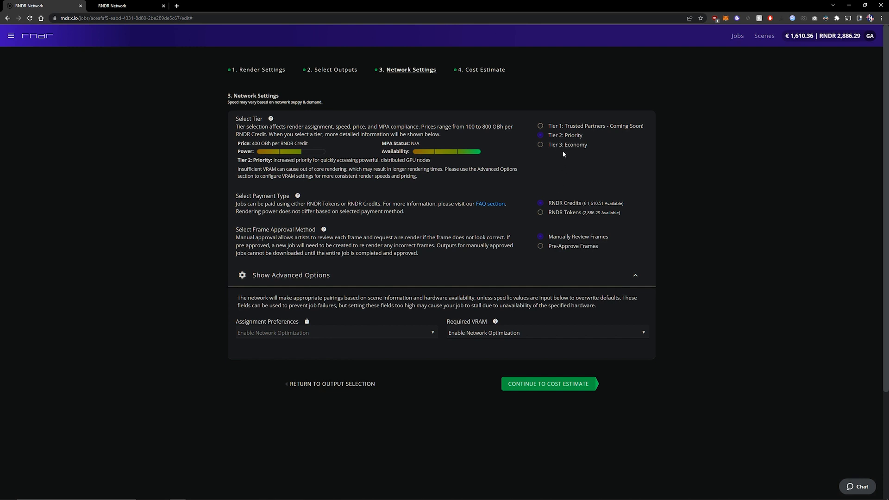
mouse_move(564, 158)
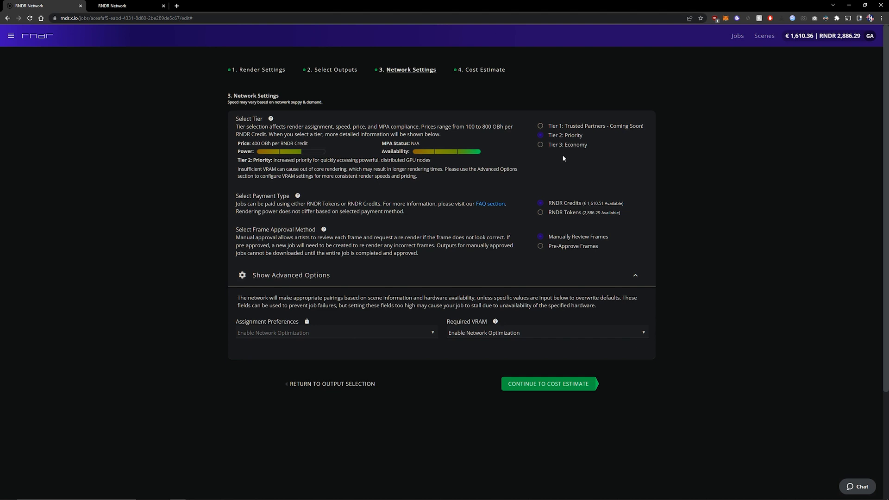
mouse_move(559, 153)
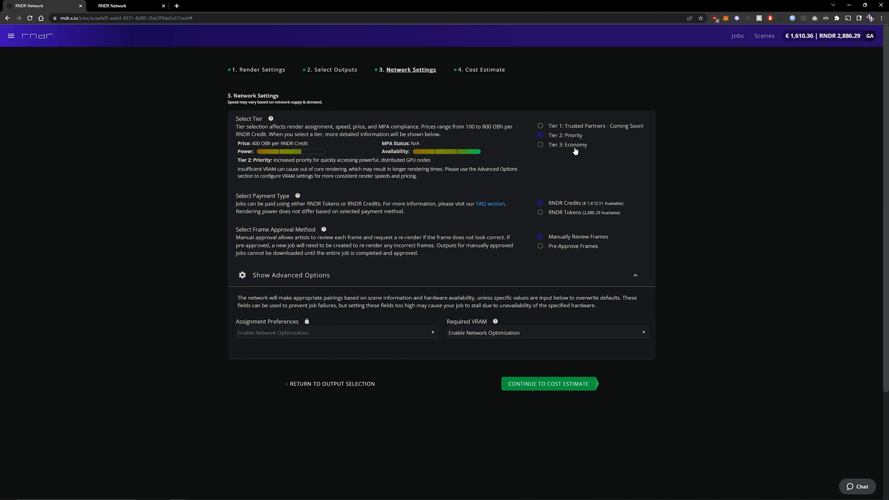
mouse_move(573, 164)
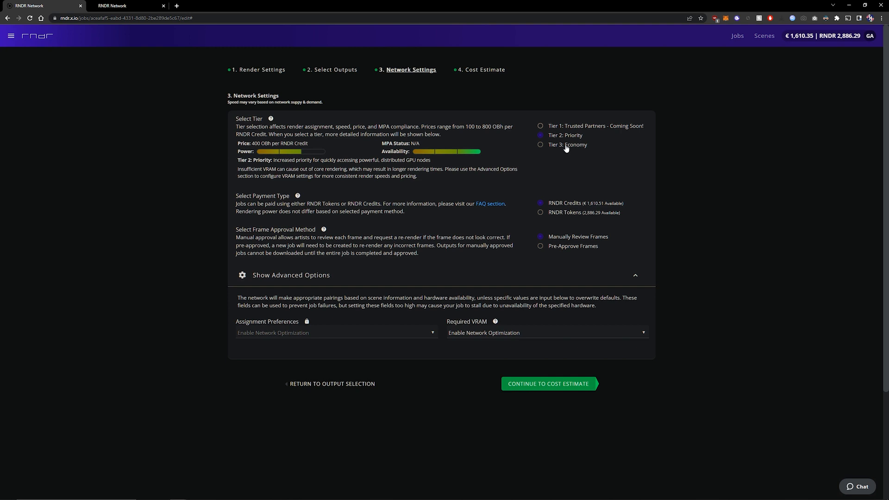
- Choose Tier 3: Economy as the job's network tier
click(539, 145)
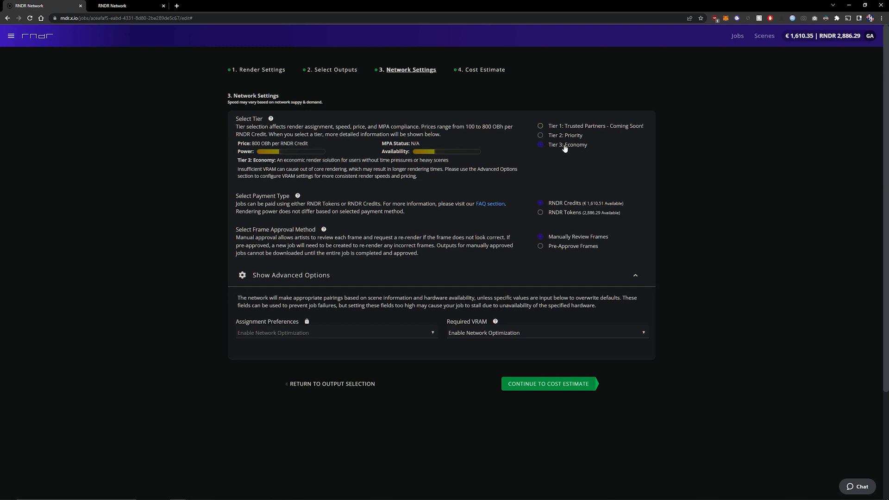
mouse_move(572, 207)
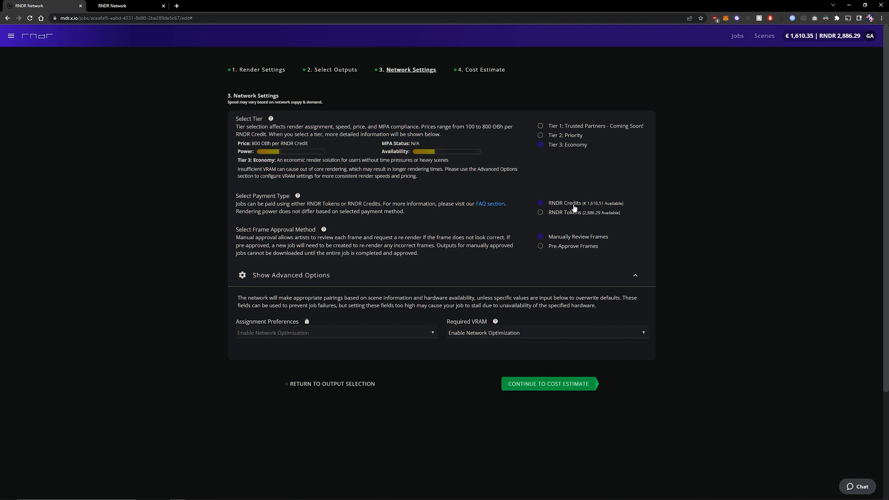
mouse_move(569, 211)
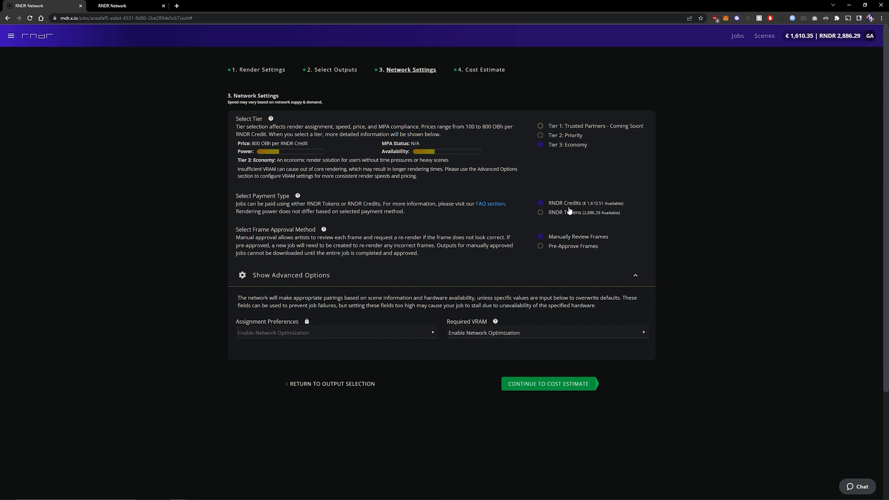
mouse_move(563, 208)
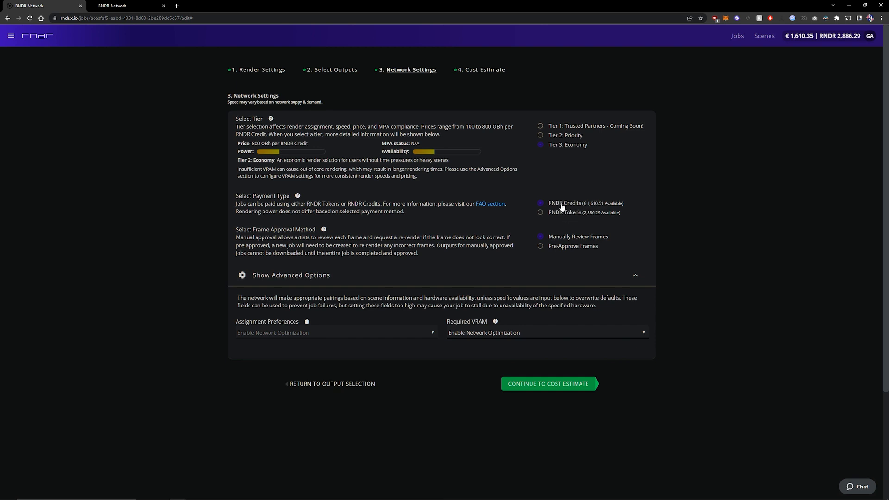
mouse_move(573, 205)
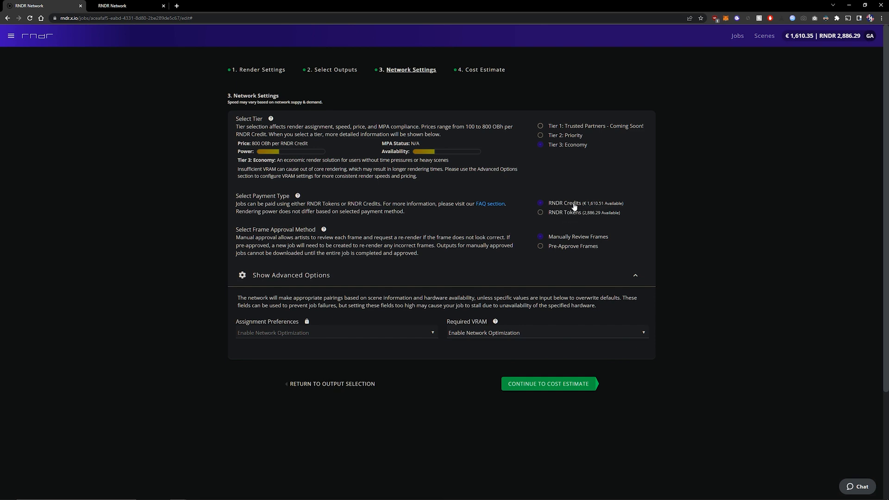
mouse_move(578, 183)
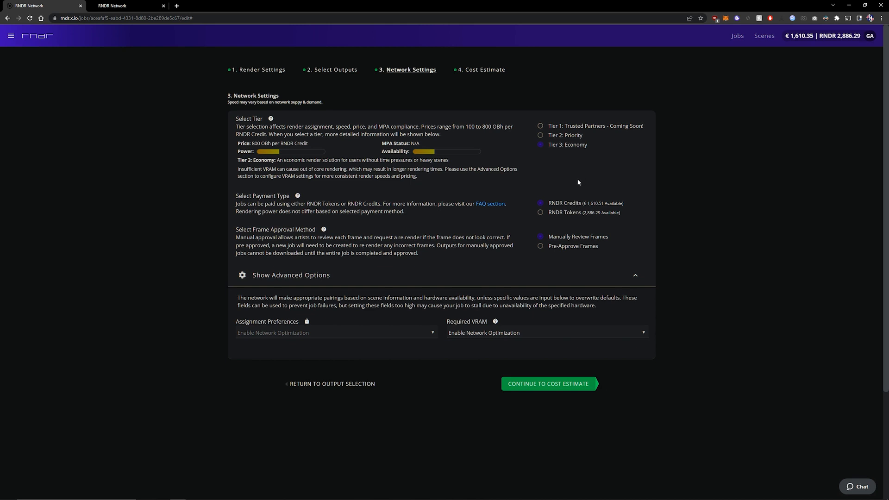
mouse_move(583, 180)
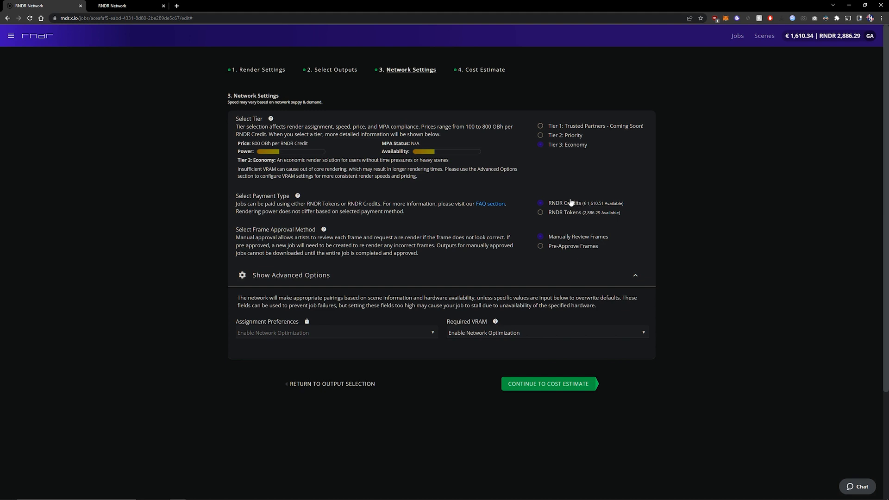
mouse_move(575, 191)
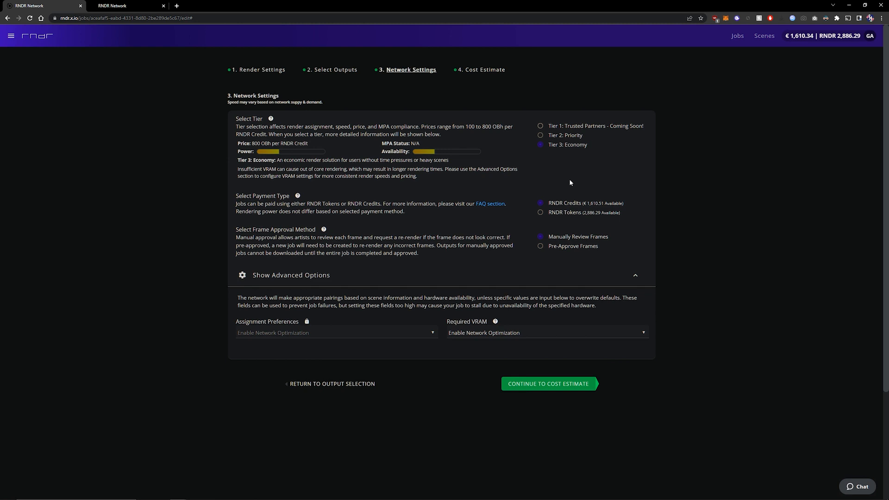
mouse_move(582, 193)
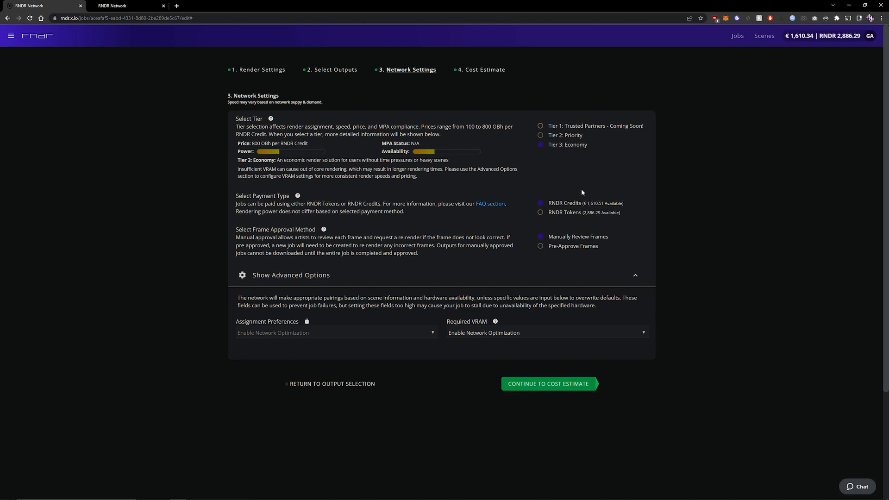
mouse_move(588, 202)
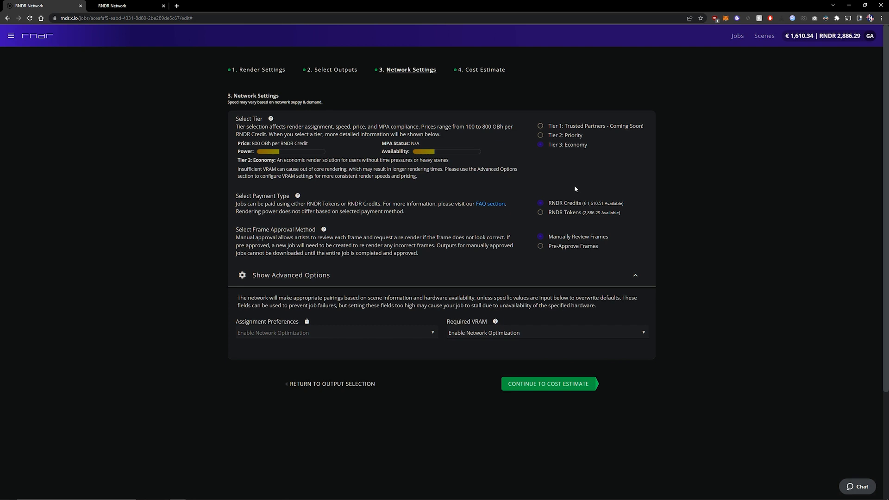
mouse_move(576, 183)
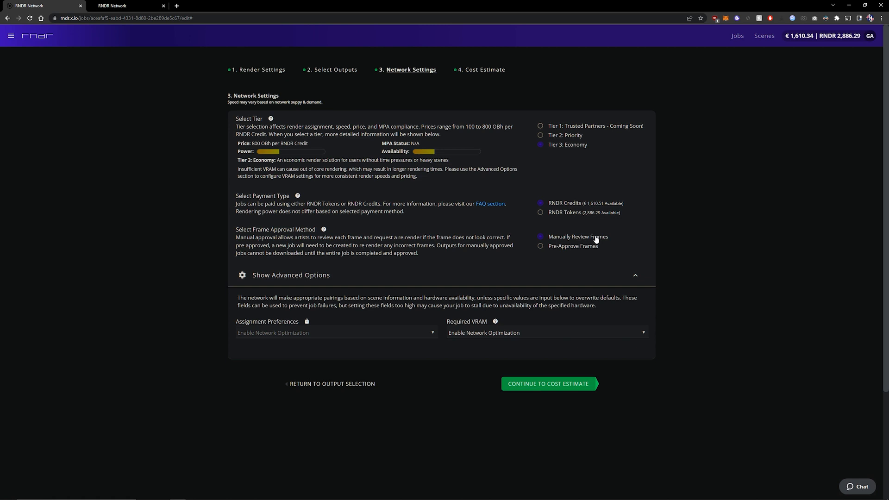
mouse_move(600, 249)
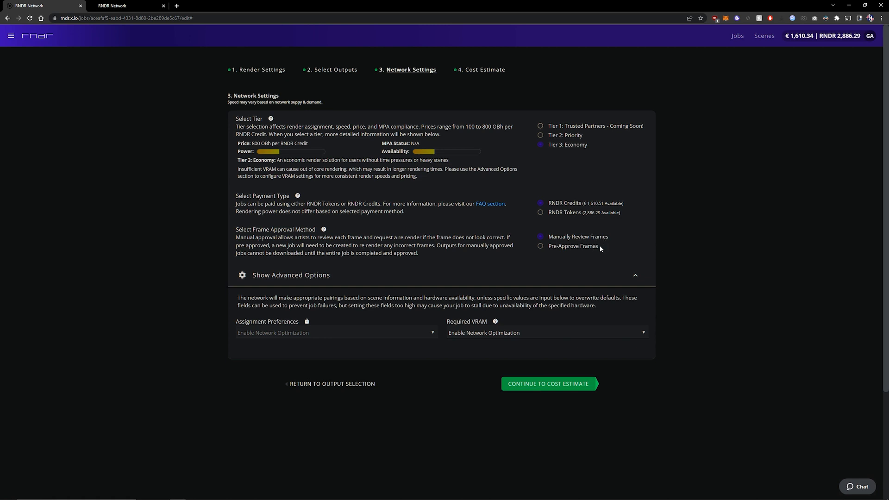
mouse_move(603, 251)
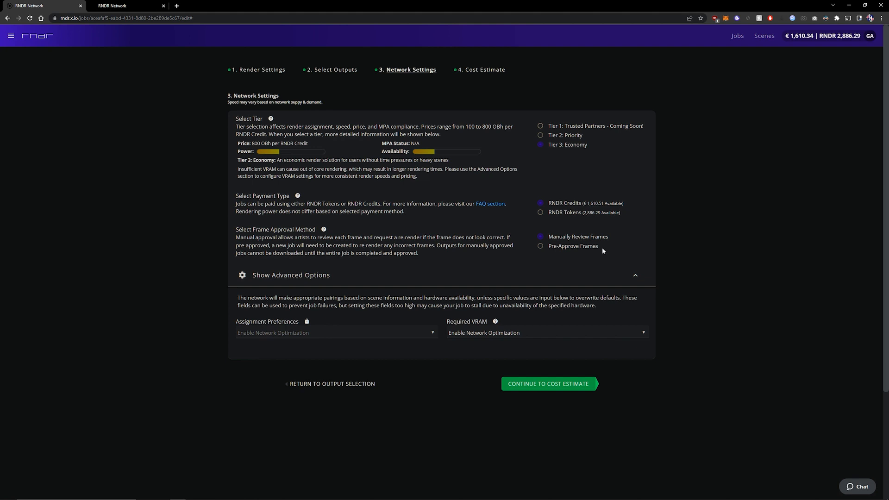
mouse_move(572, 251)
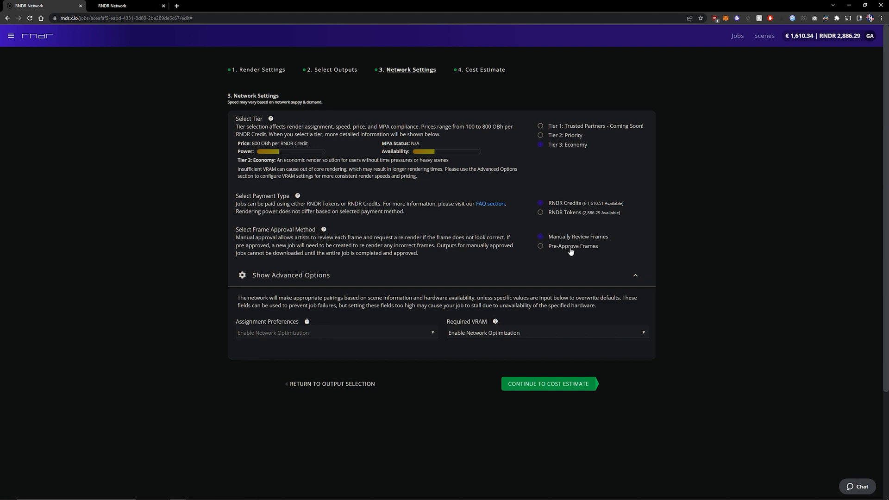
mouse_move(603, 242)
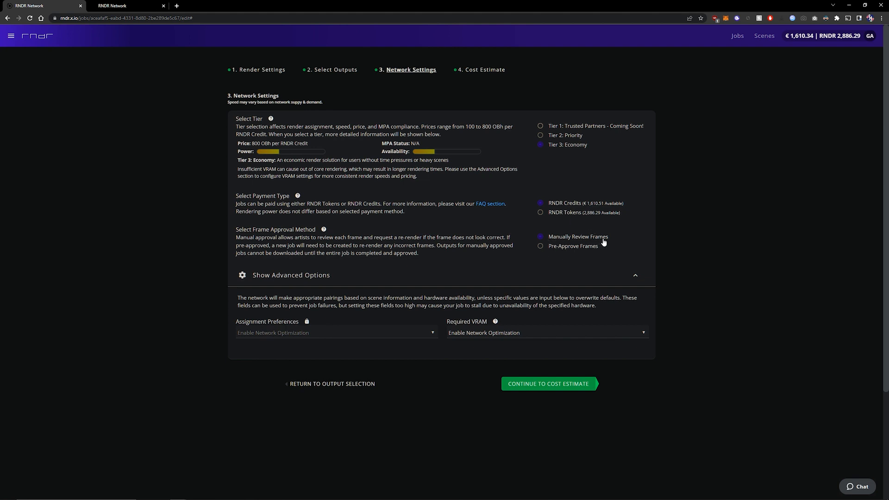
mouse_move(621, 242)
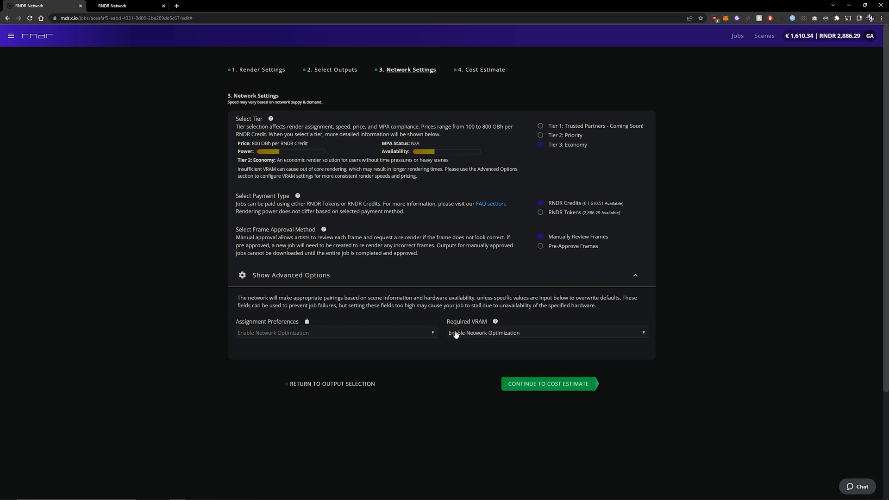
- Keep Tier 3 Economy, require 6 GB VRAM and continue to the Cost Estimate
click(546, 333)
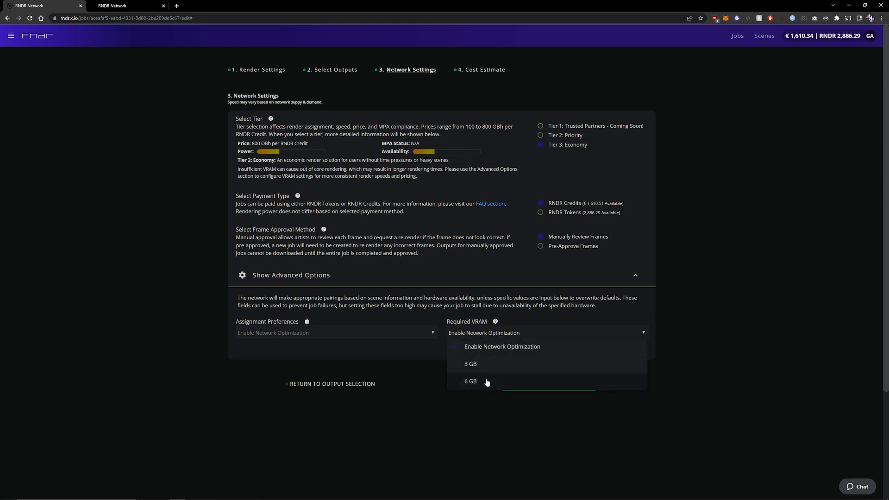
mouse_move(478, 368)
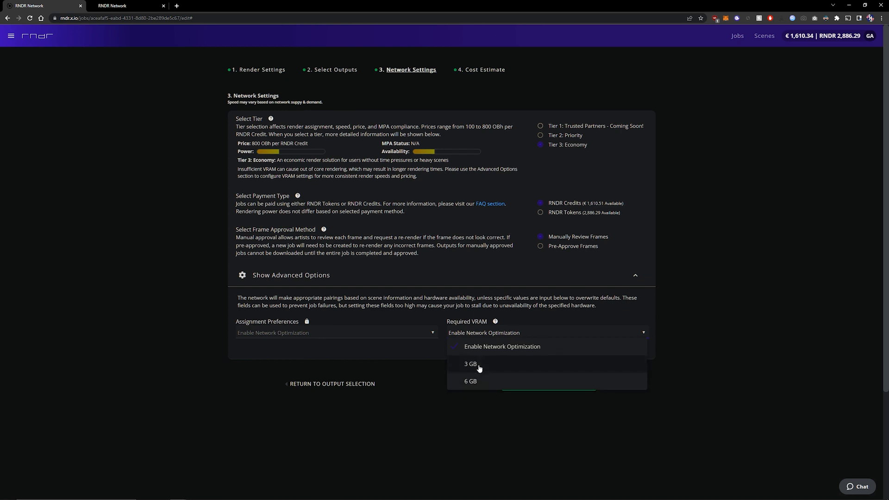
mouse_move(483, 383)
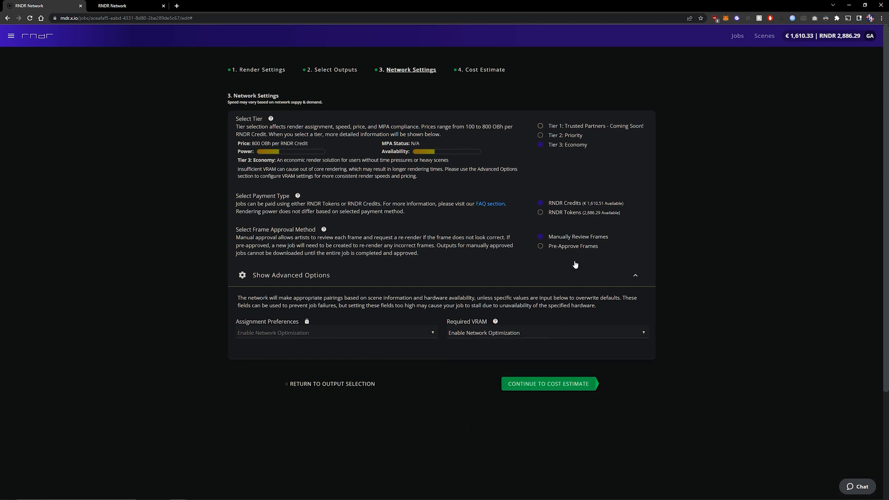
click(540, 135)
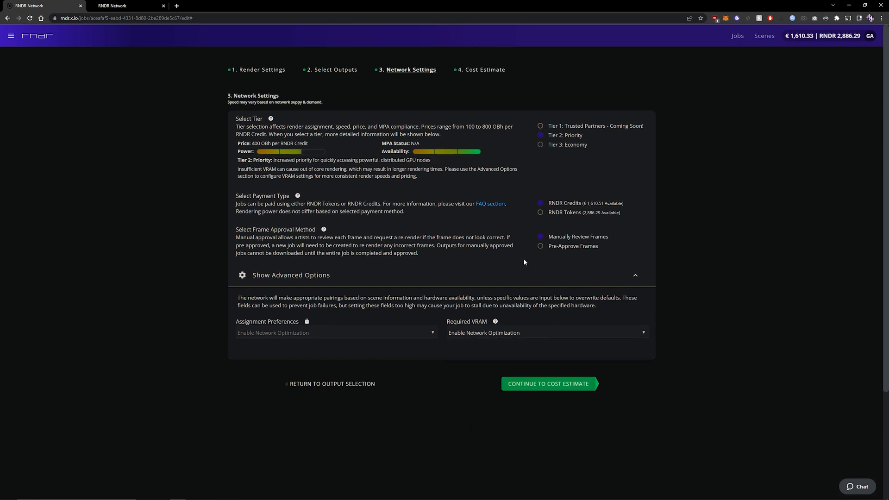
click(545, 332)
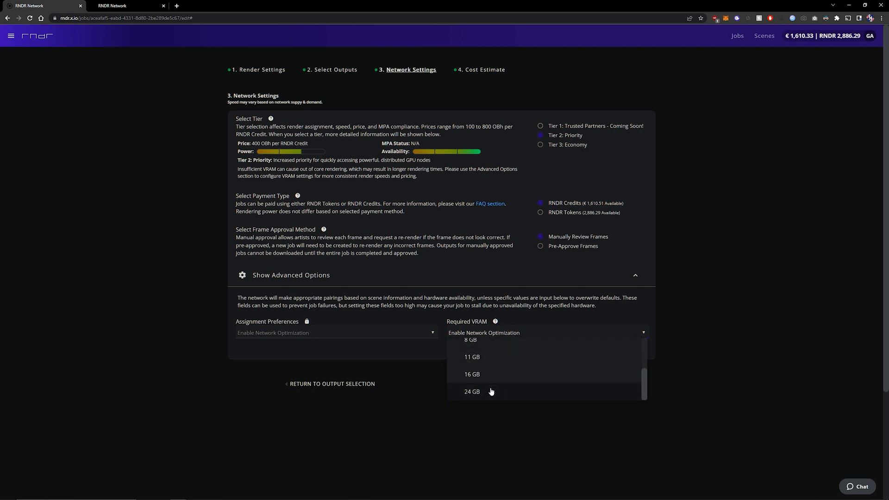
mouse_move(474, 397)
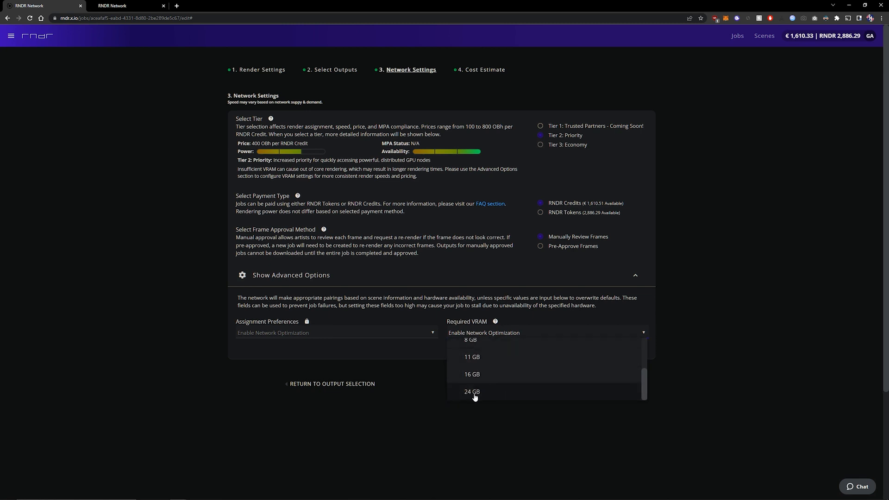
mouse_move(481, 397)
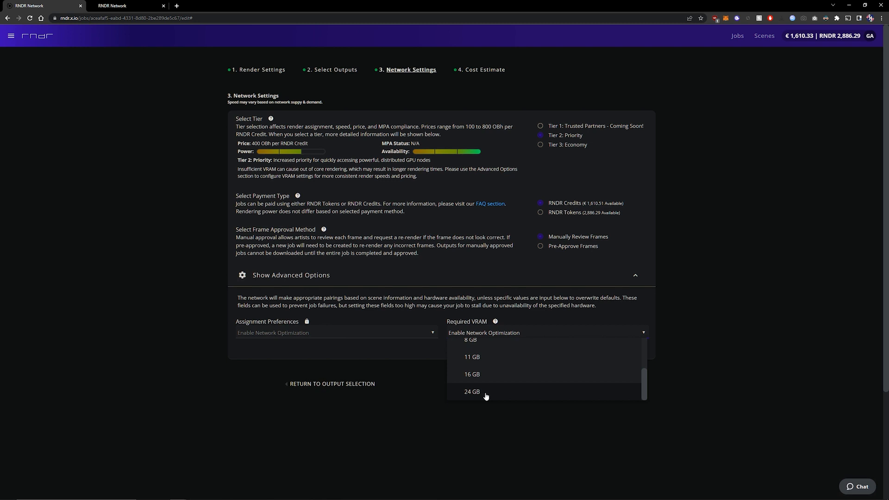
mouse_move(484, 395)
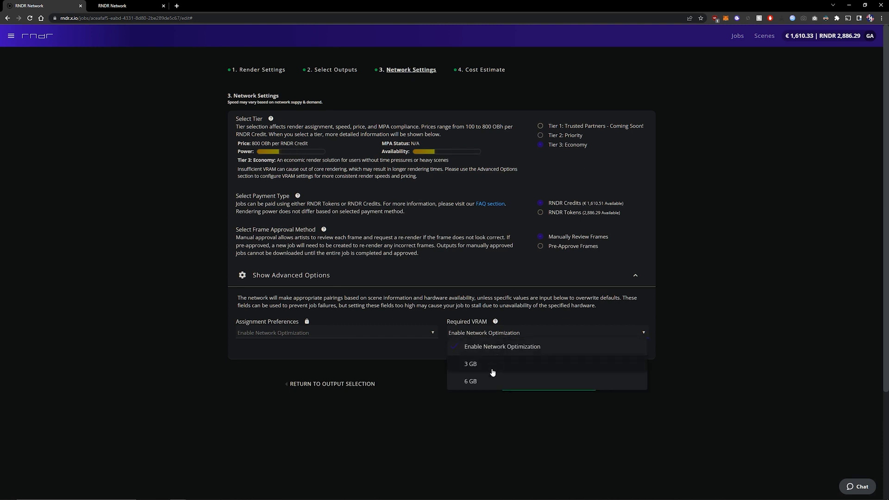
click(471, 381)
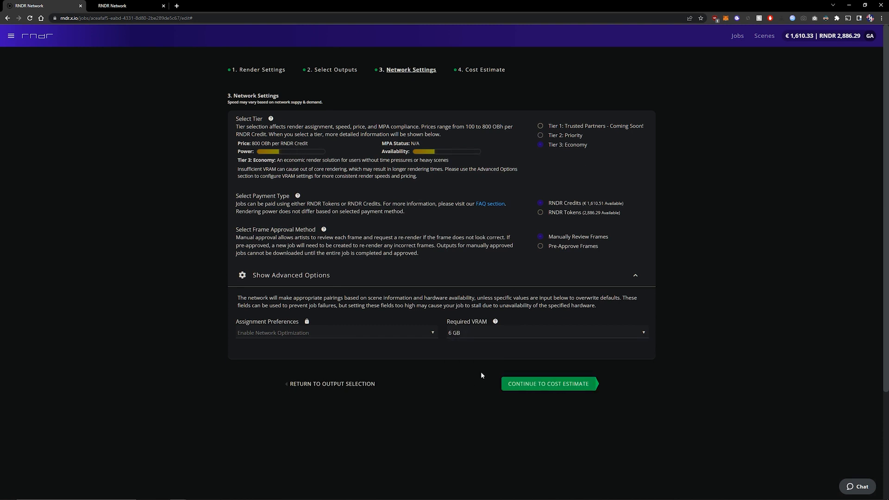
click(548, 384)
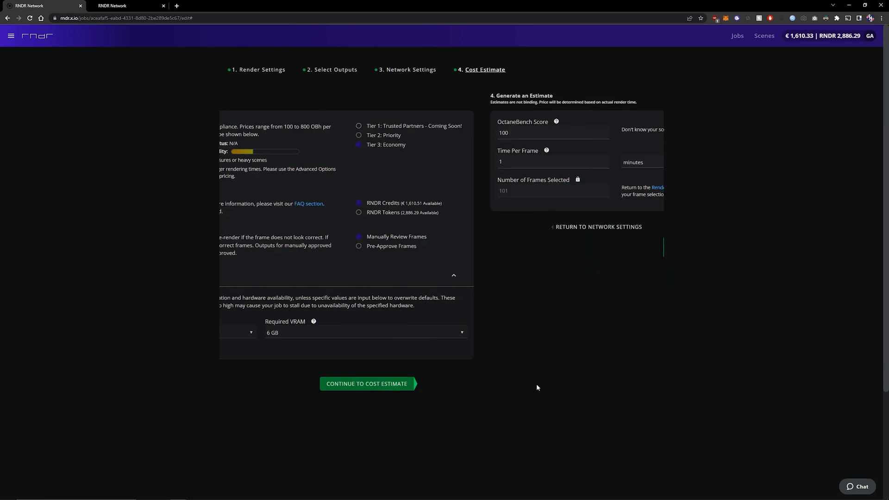
- Estimate cost with OctaneBench score 650 and 30 seconds per frame, then create the job
click(367, 383)
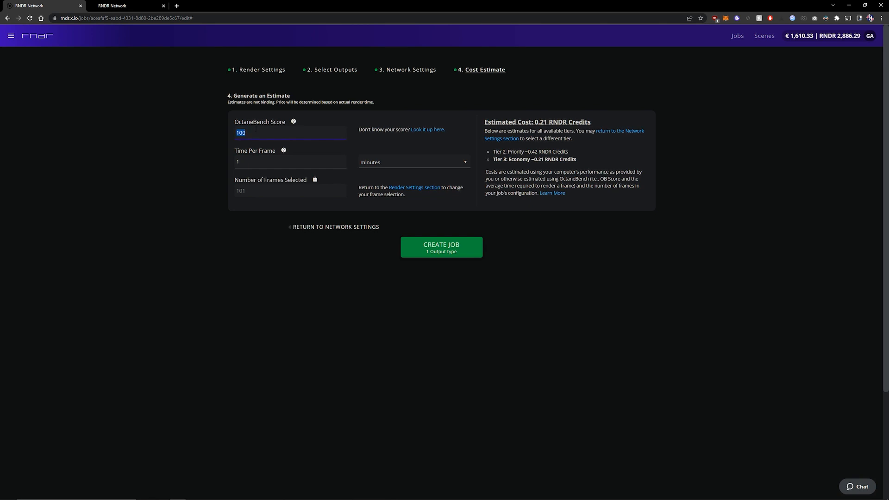
text(650)
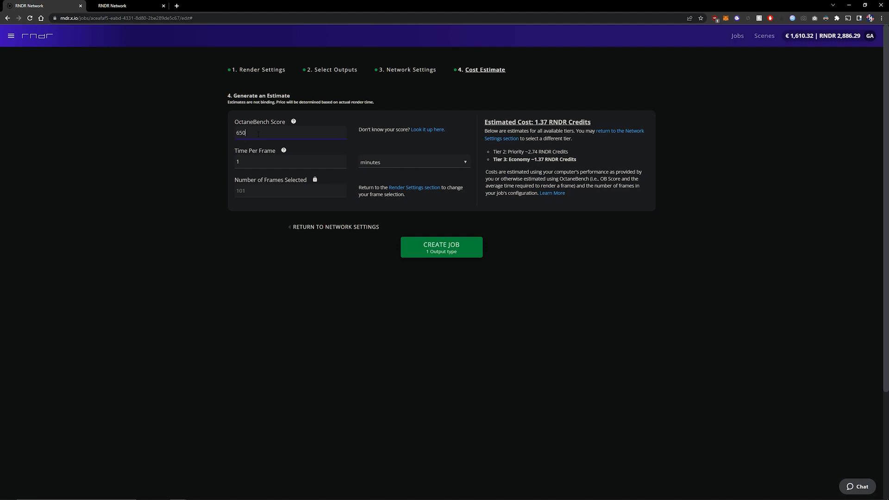
mouse_move(433, 132)
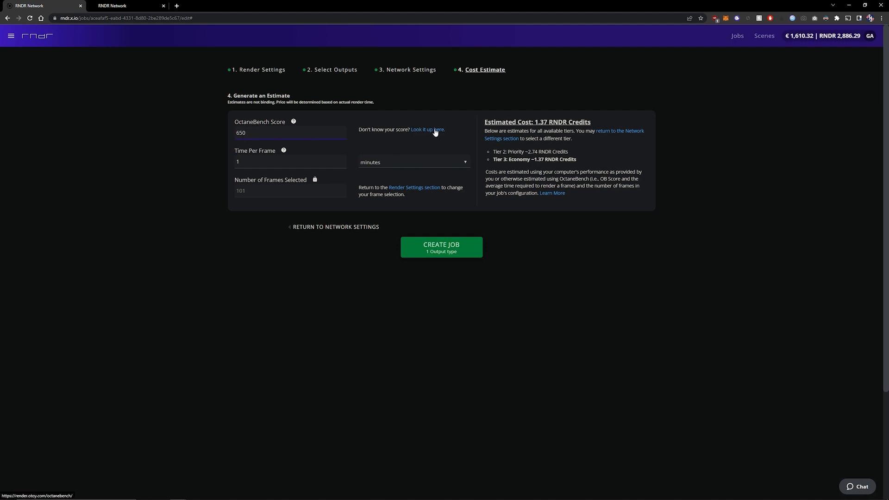
click(413, 162)
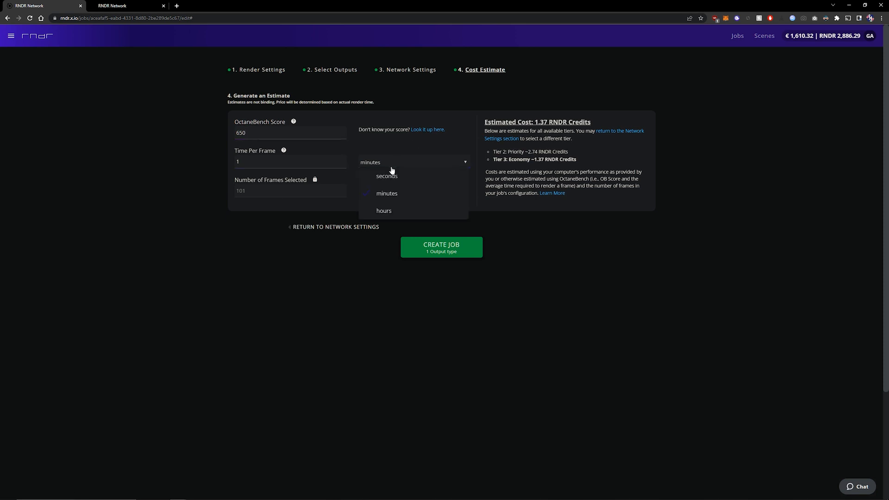
click(387, 176)
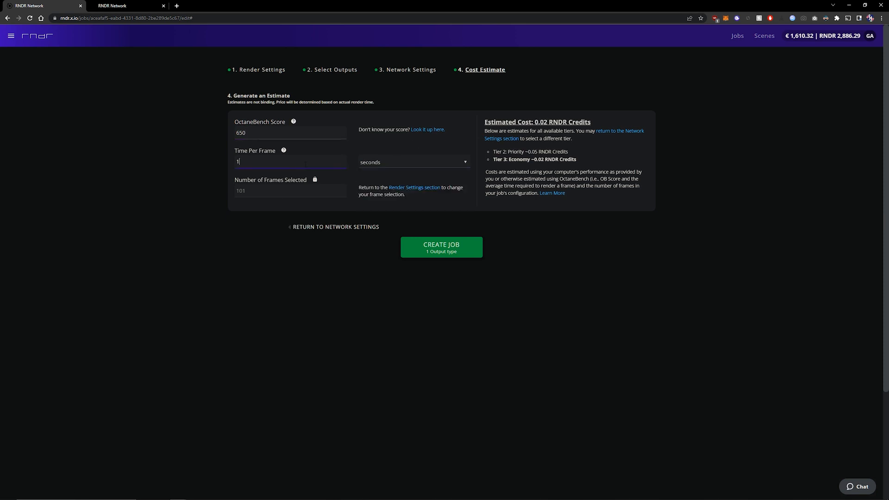
text(30)
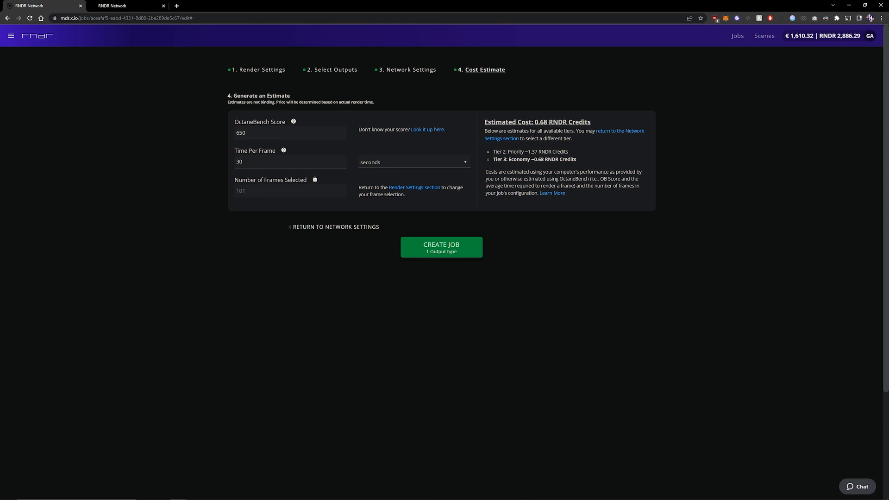
mouse_move(474, 228)
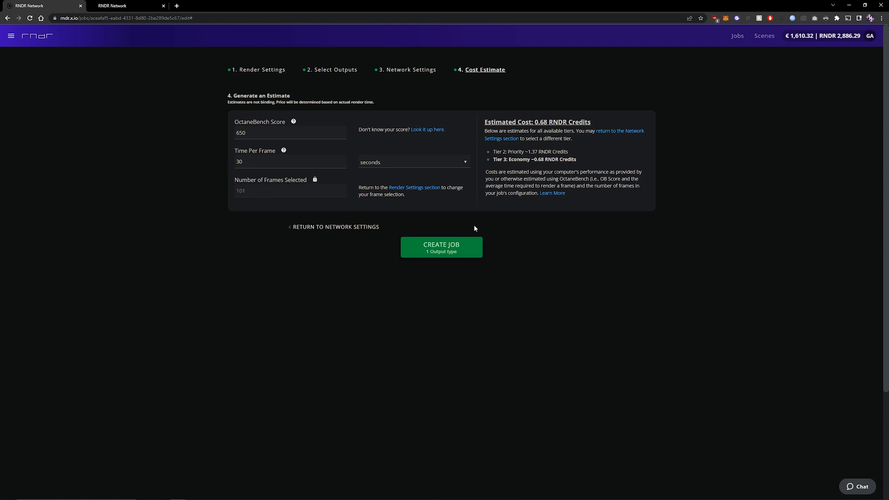
click(441, 246)
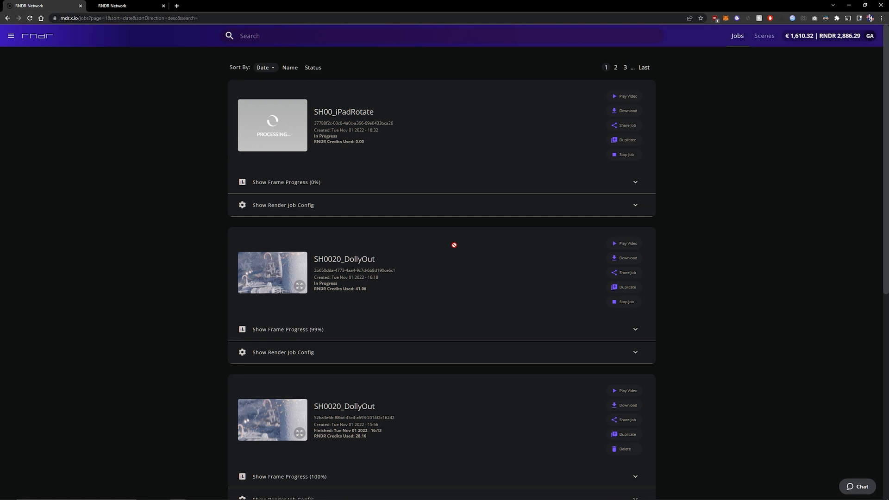
- Expand the SH00_iPadRotate job's frame progress and go to reviewing all 101 frames
click(286, 182)
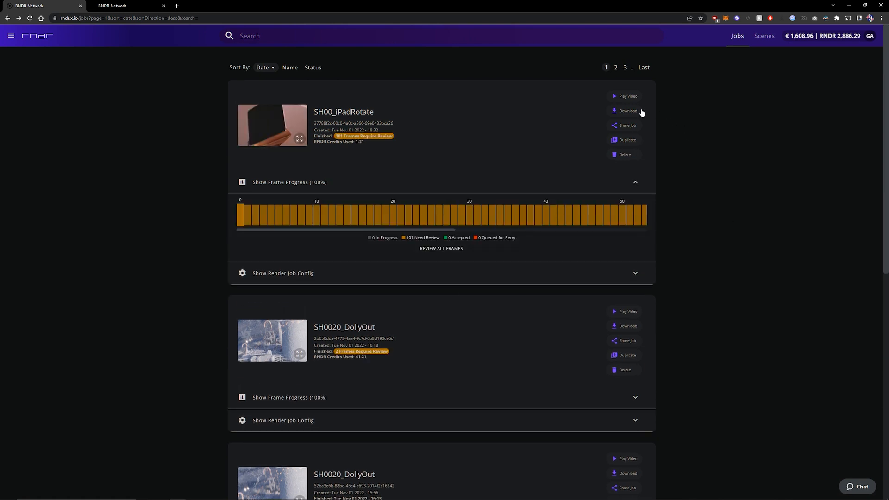
click(627, 110)
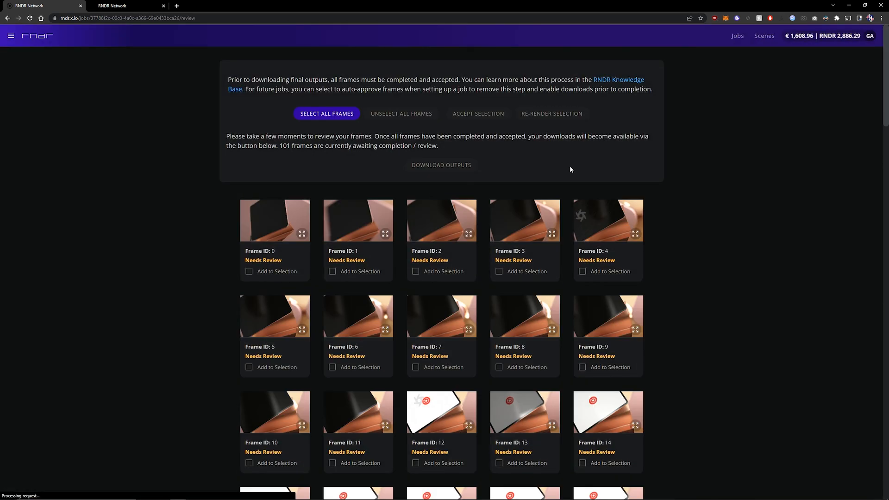
- Select and accept all 101 frames, then go to the Download Outputs page
scroll(down, 3)
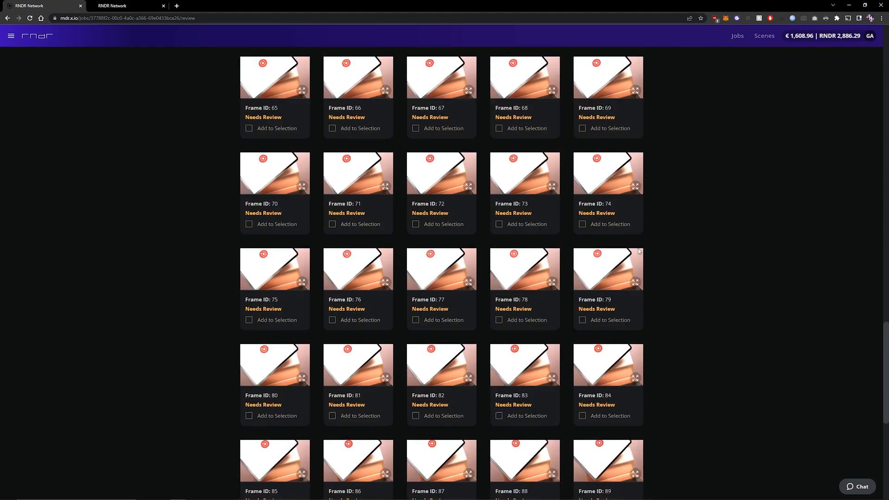
scroll(down, 3)
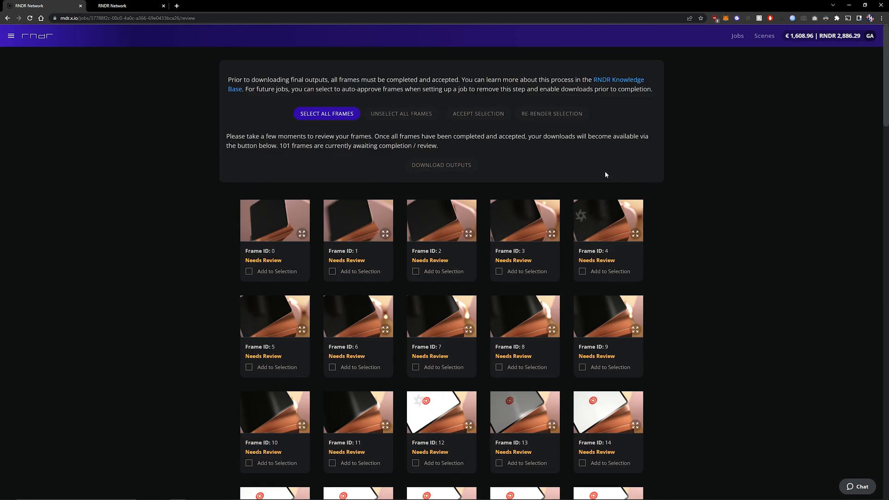
click(327, 113)
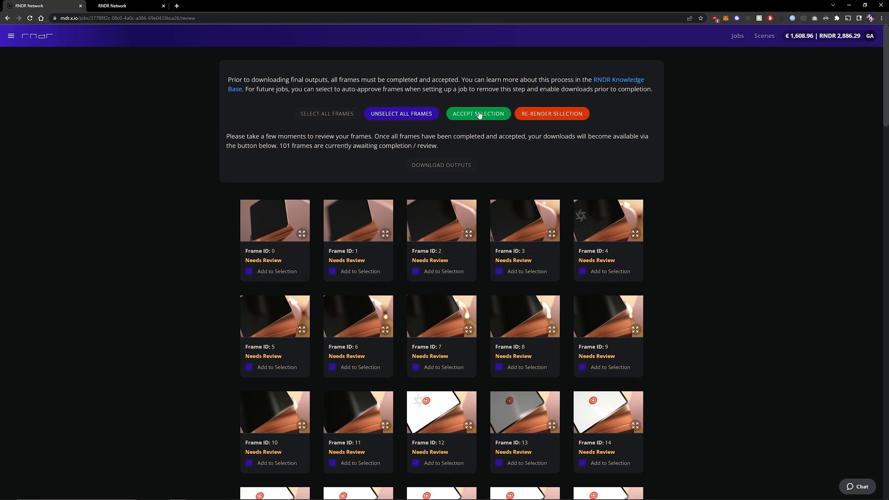
click(478, 112)
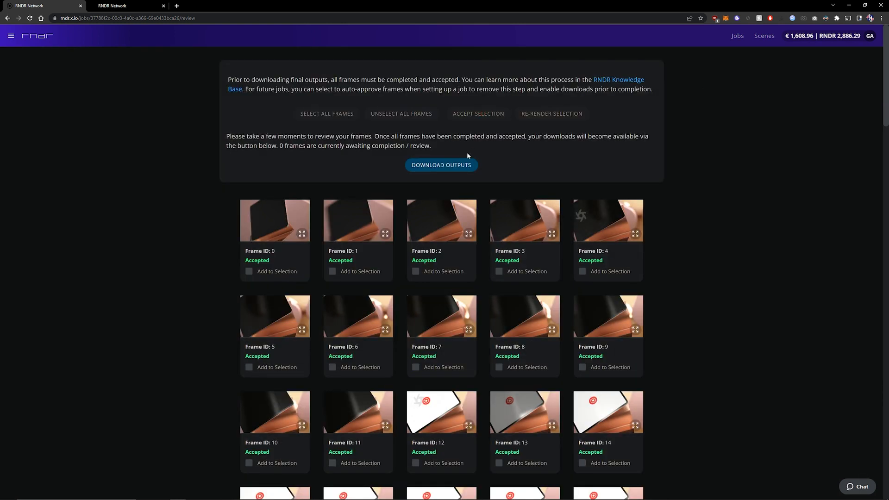
click(441, 165)
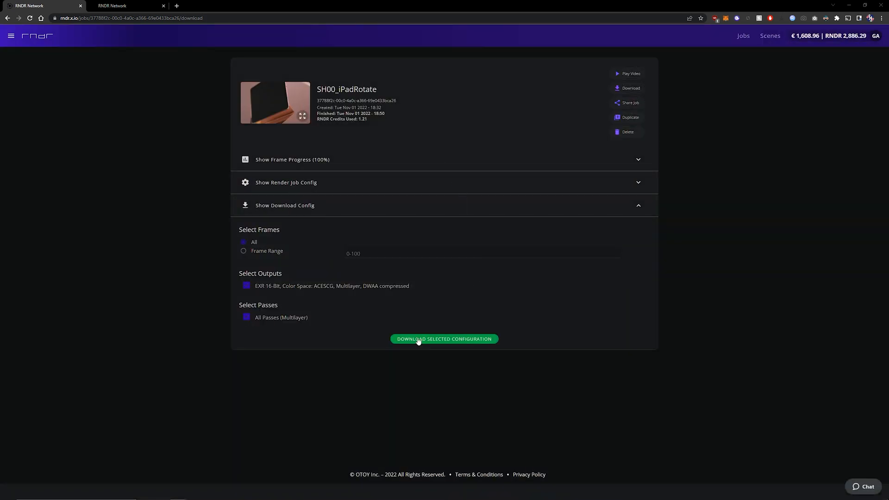
mouse_move(480, 344)
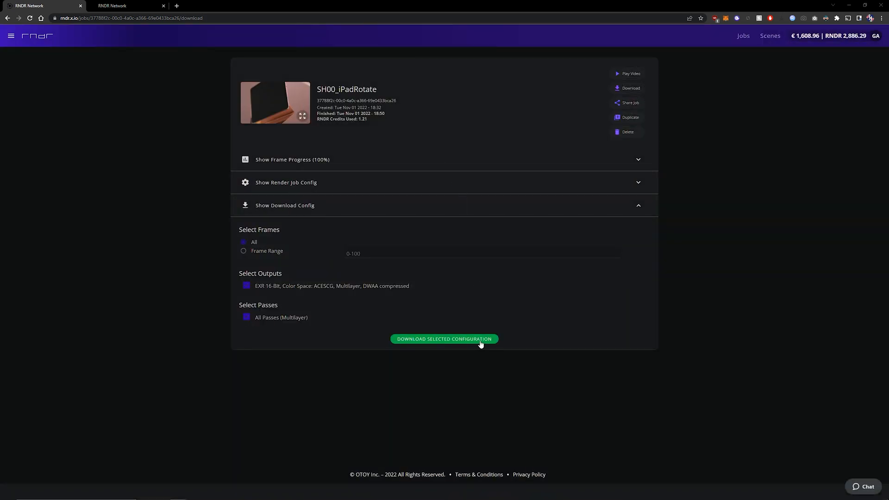